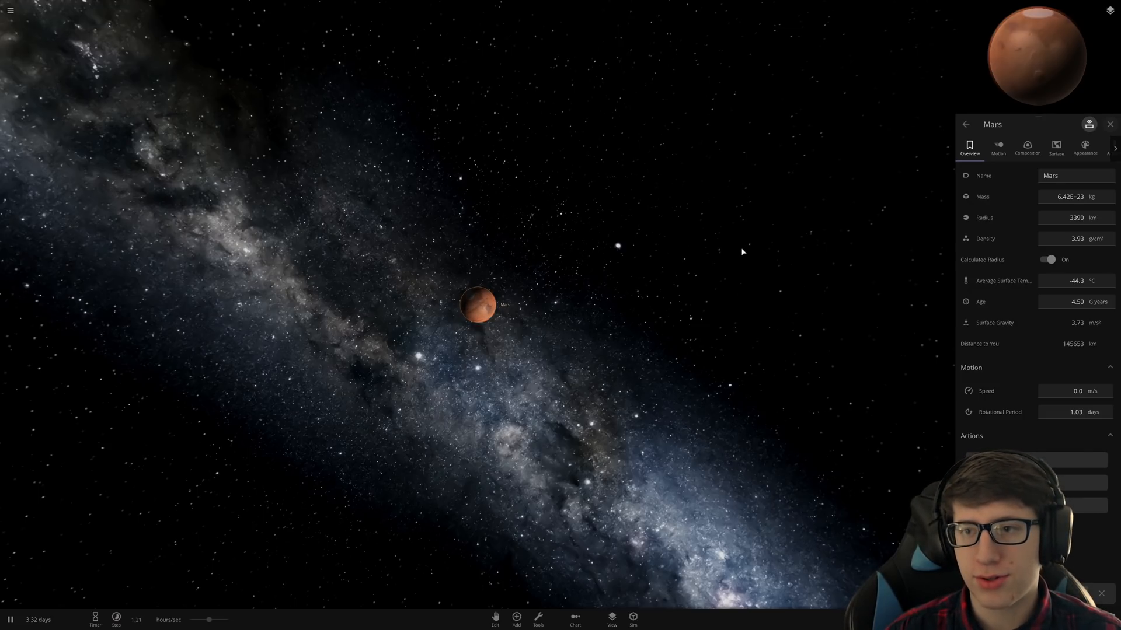
mouse_move(1076, 196)
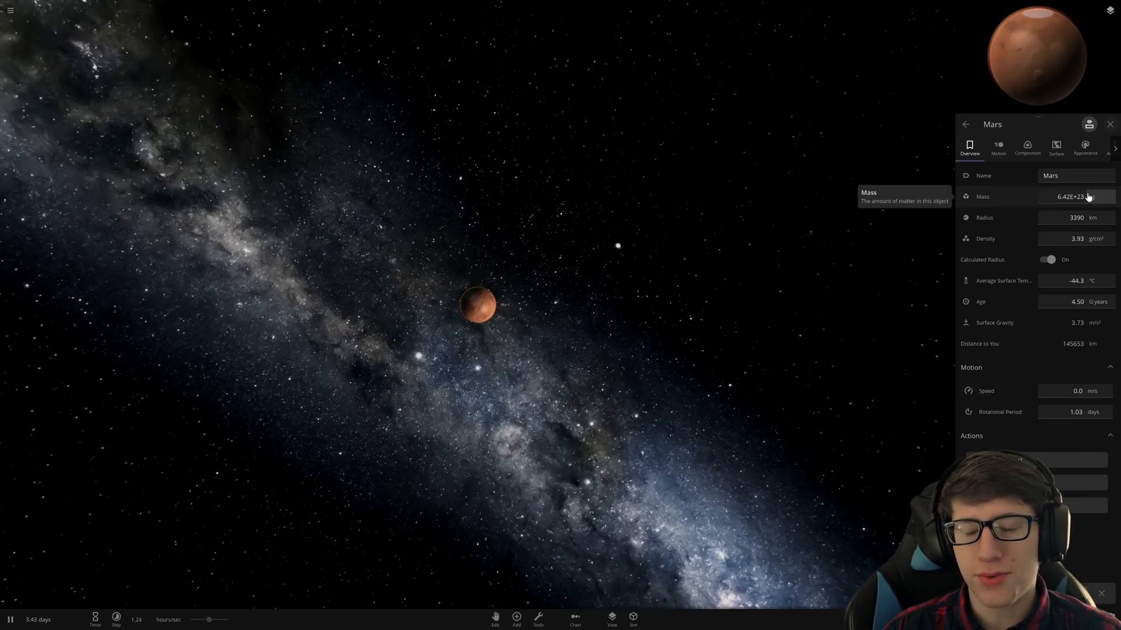
mouse_move(804, 256)
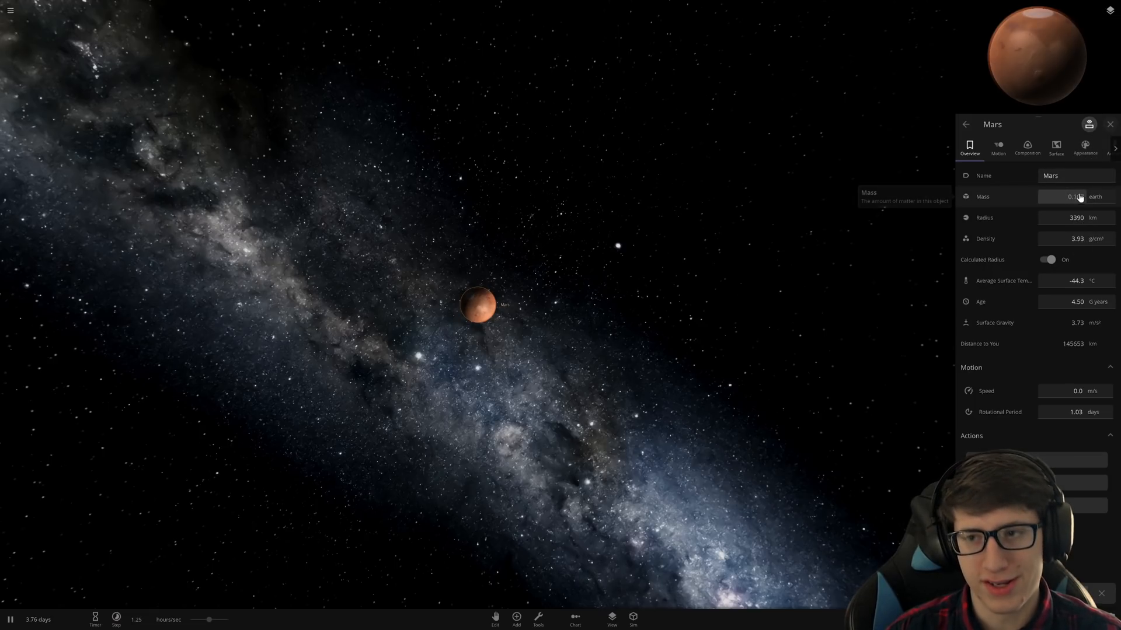
Step: Show Mars's mass as 0.107 Earth masses and begin editing its 3390 km radius
click(1074, 217)
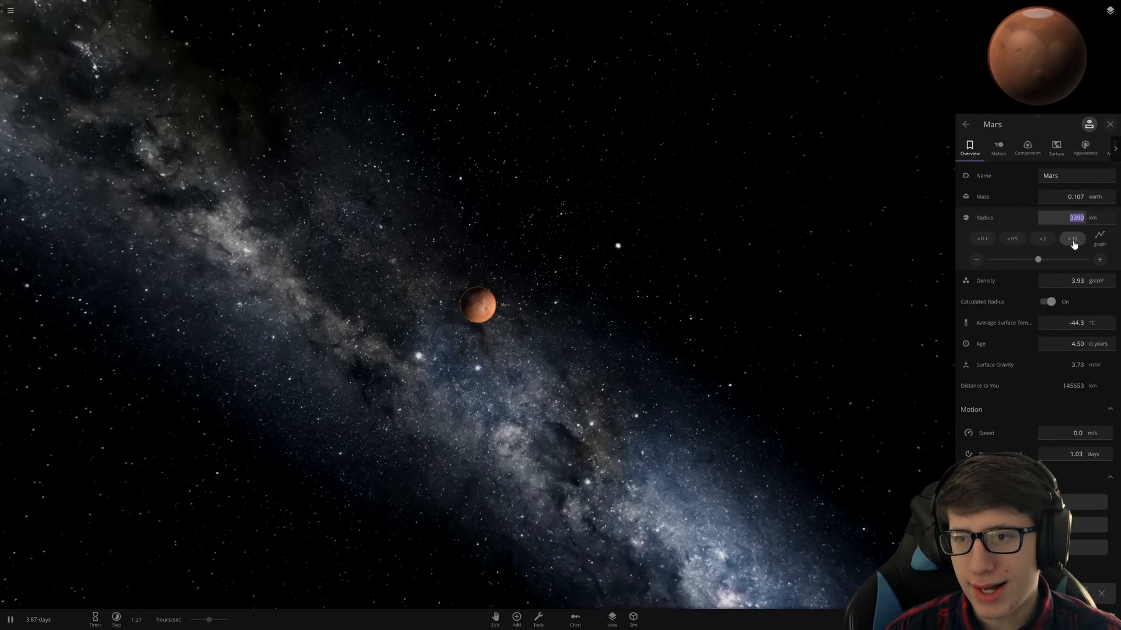
click(1047, 301)
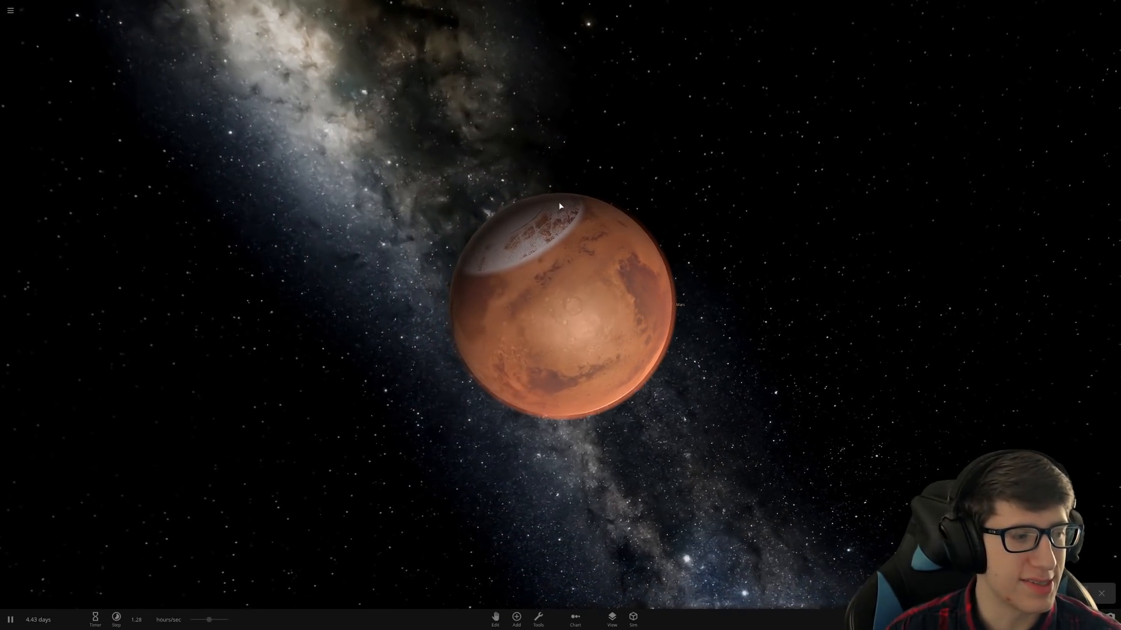
Step: Remove the enlarged, molten Mars, leaving an empty scene with a restarted clock
click(516, 616)
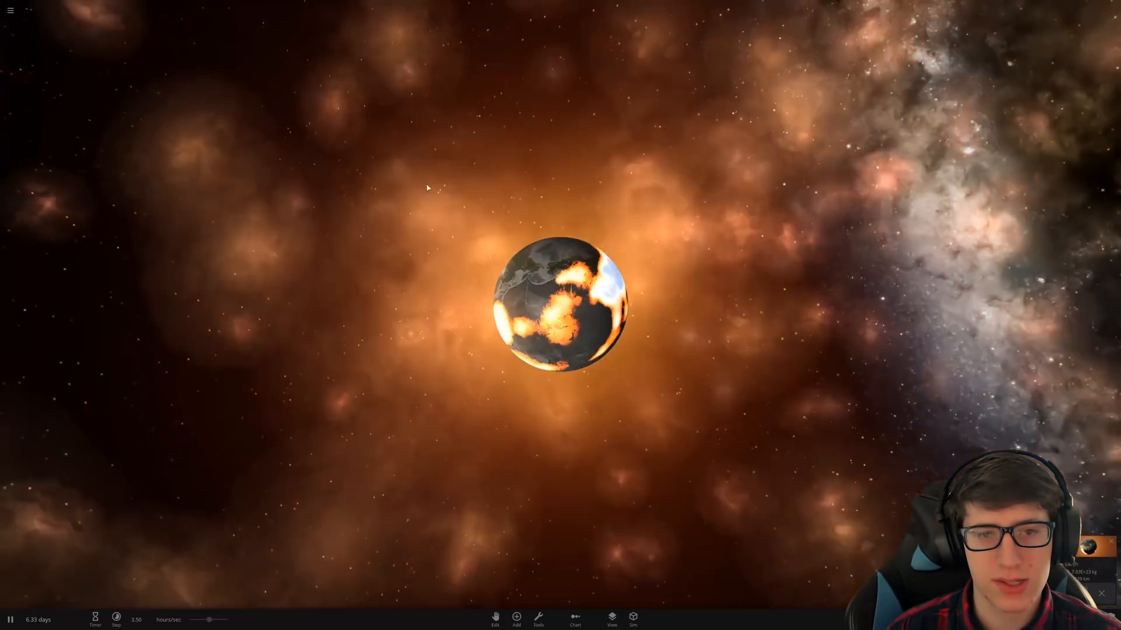
click(10, 10)
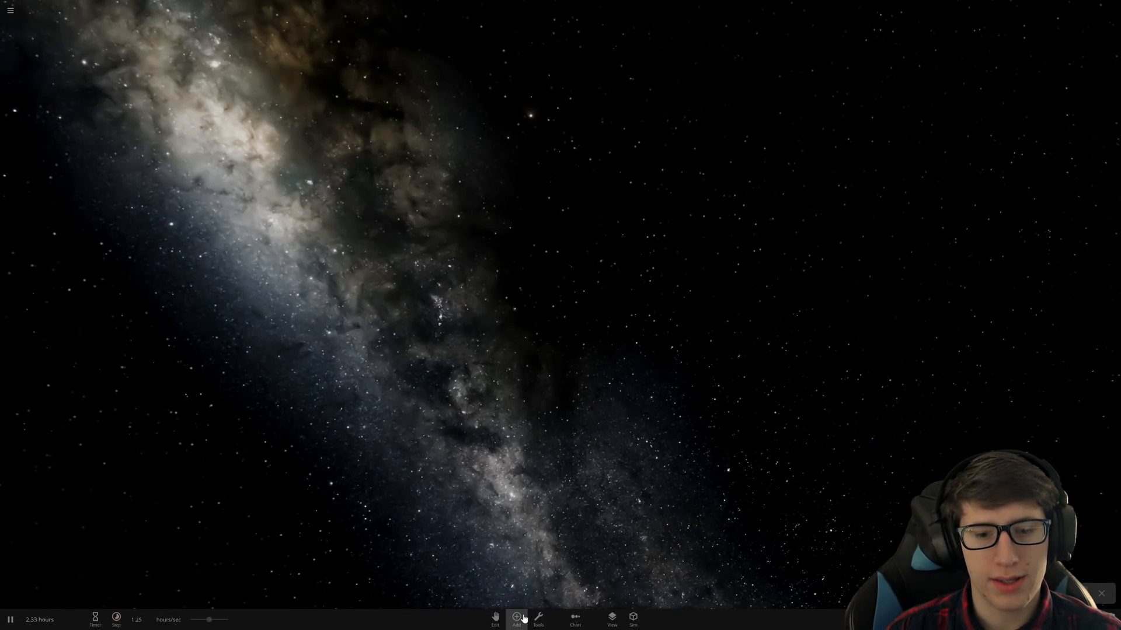
Step: Place Earth, add Mars orbiting it, and open Mars's properties panel
click(516, 618)
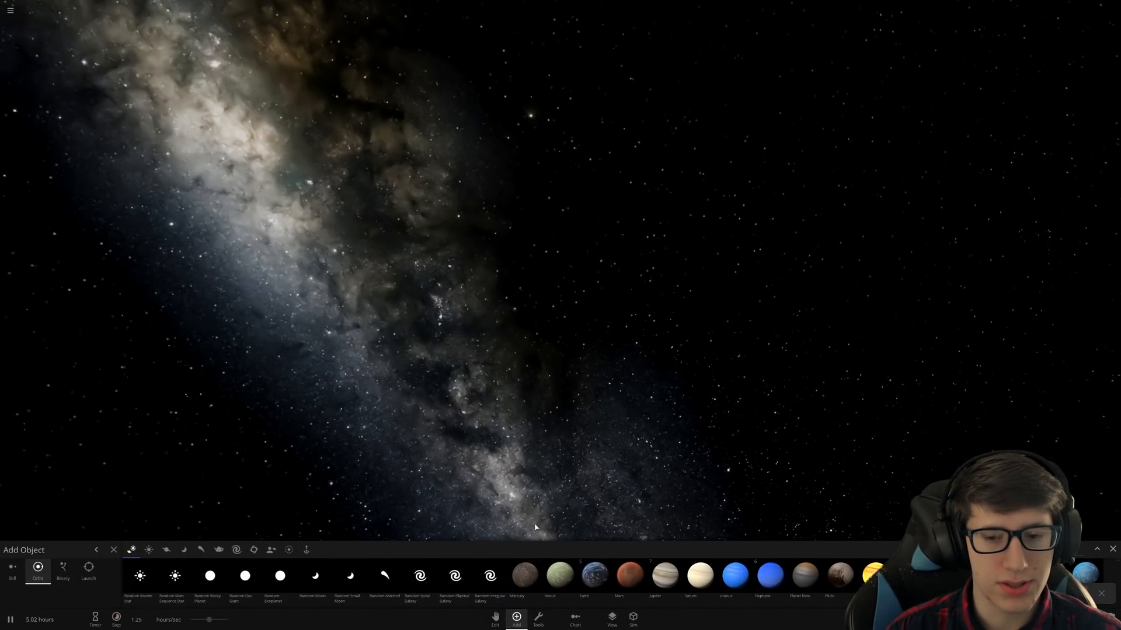
mouse_move(627, 574)
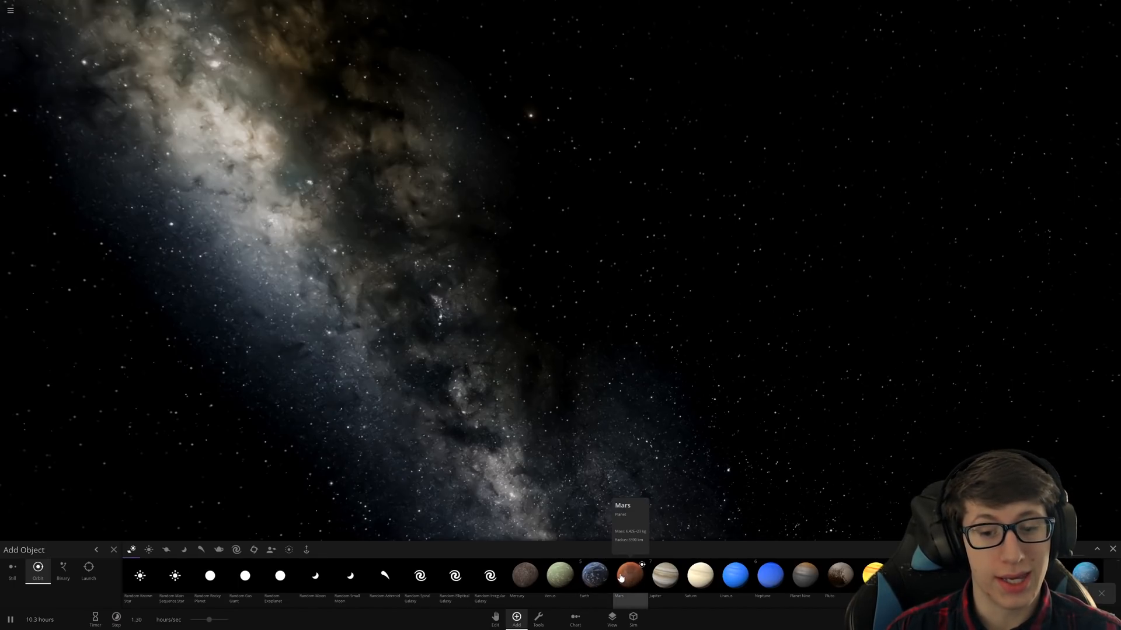
click(593, 575)
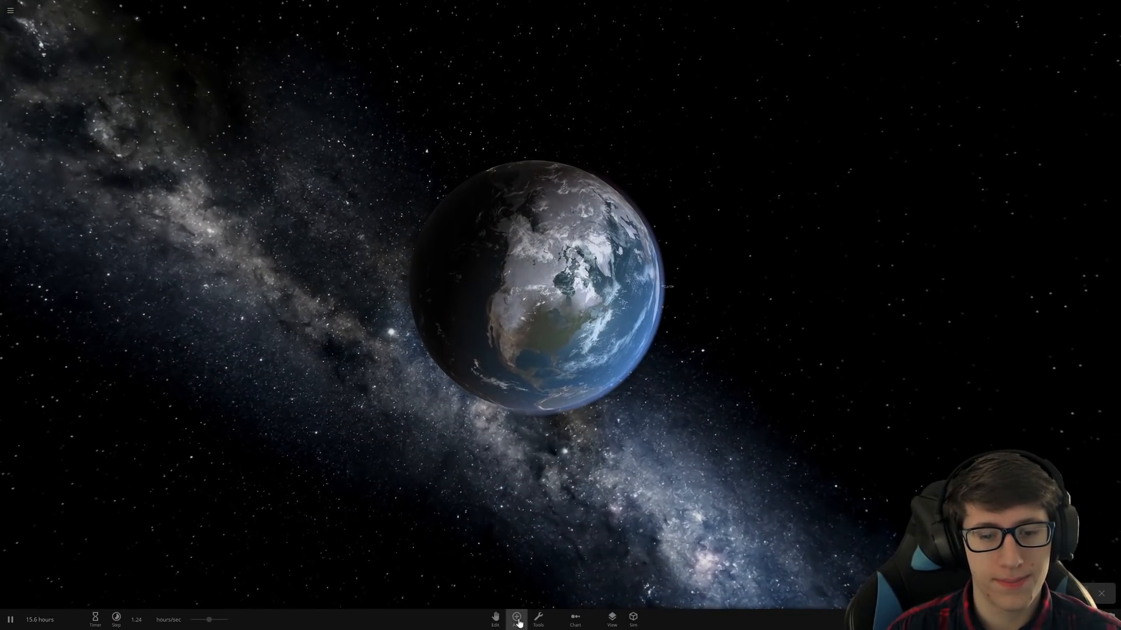
click(516, 617)
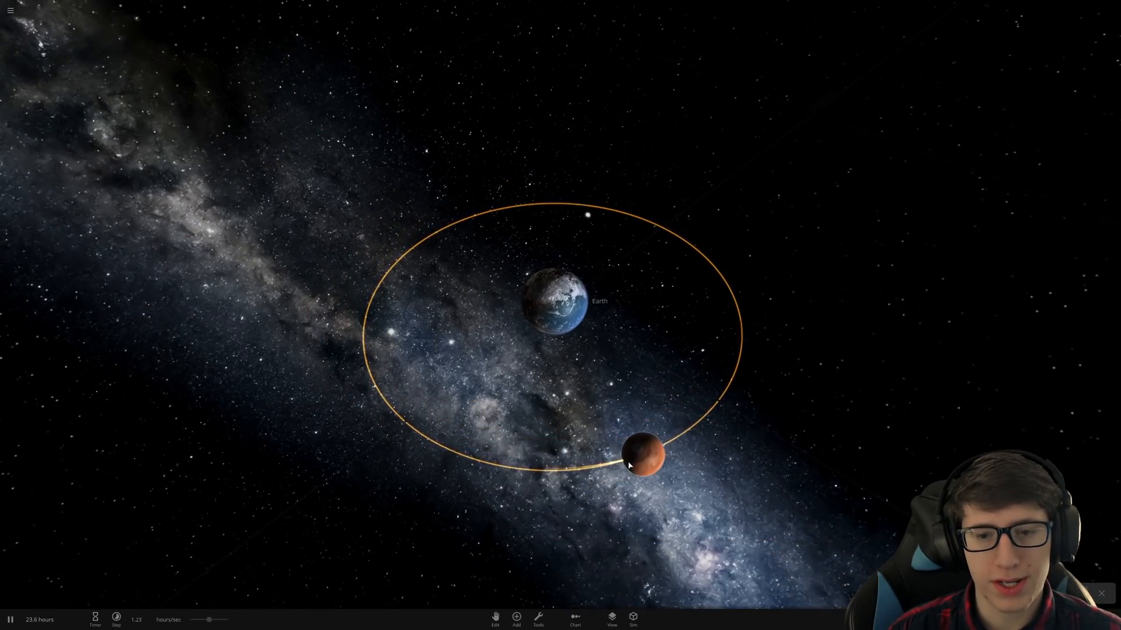
click(642, 454)
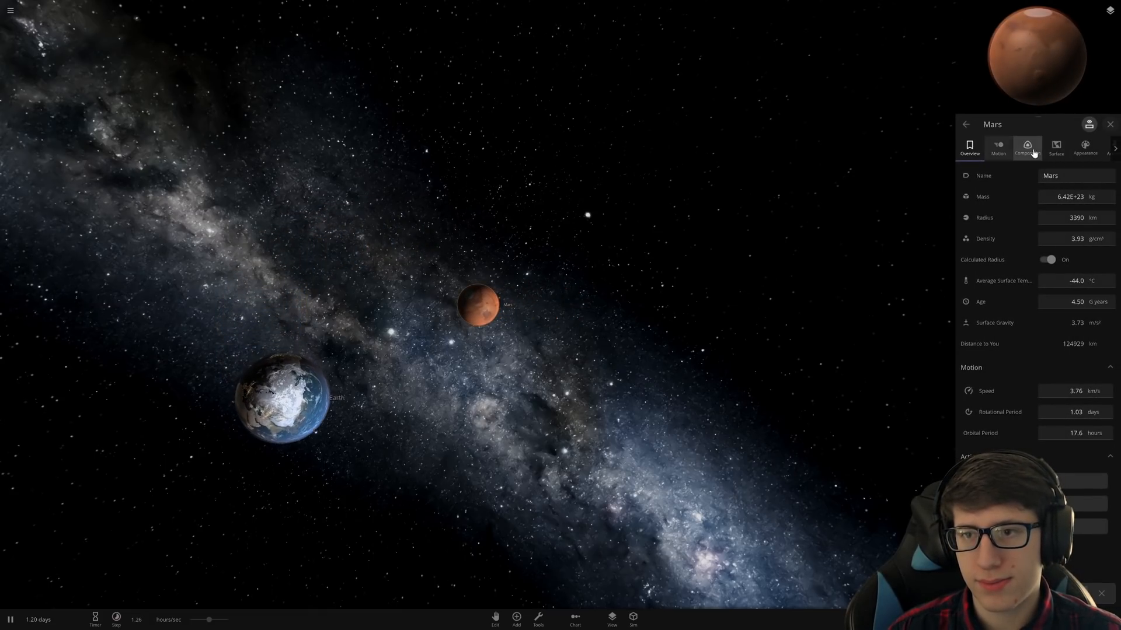
Step: View Mars's surface properties, then select Earth to display its surface temperature and water
click(1056, 148)
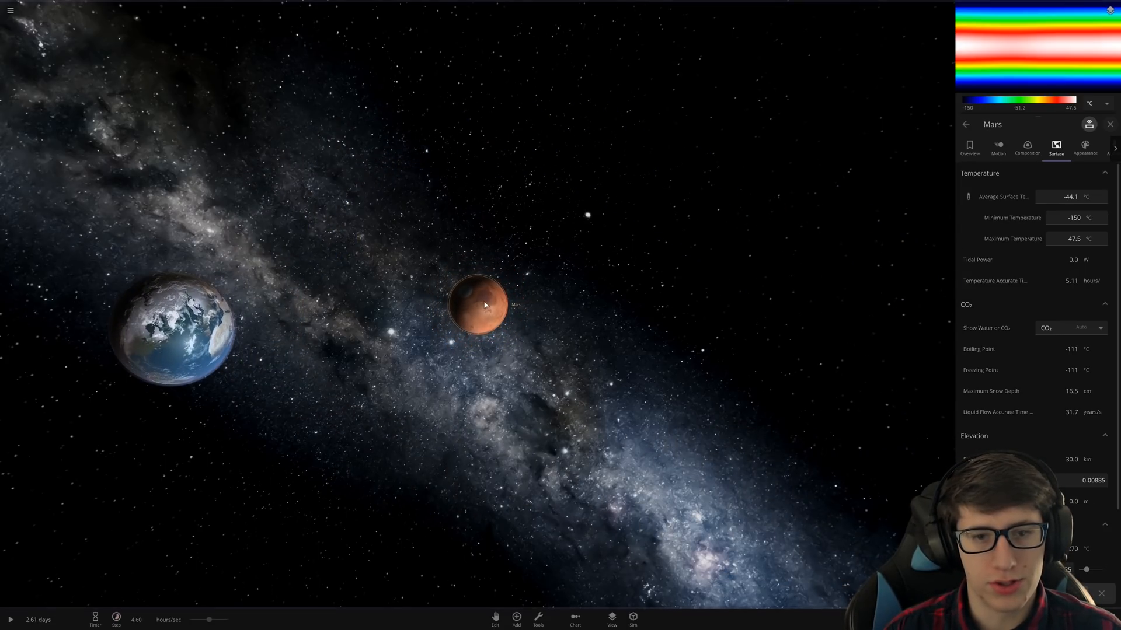
click(516, 617)
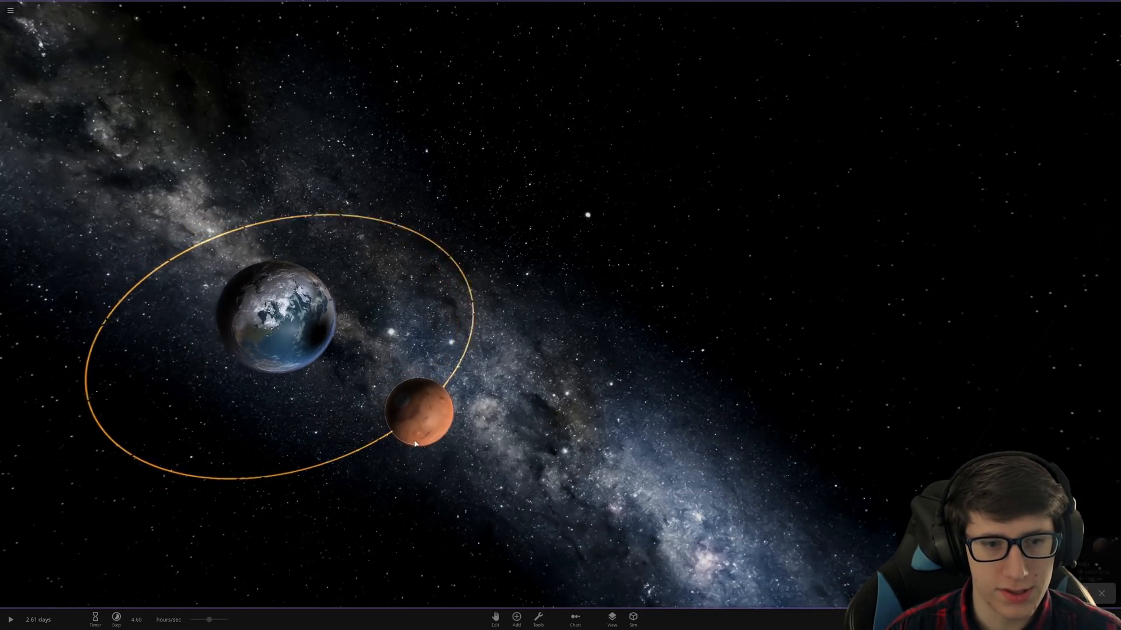
click(10, 616)
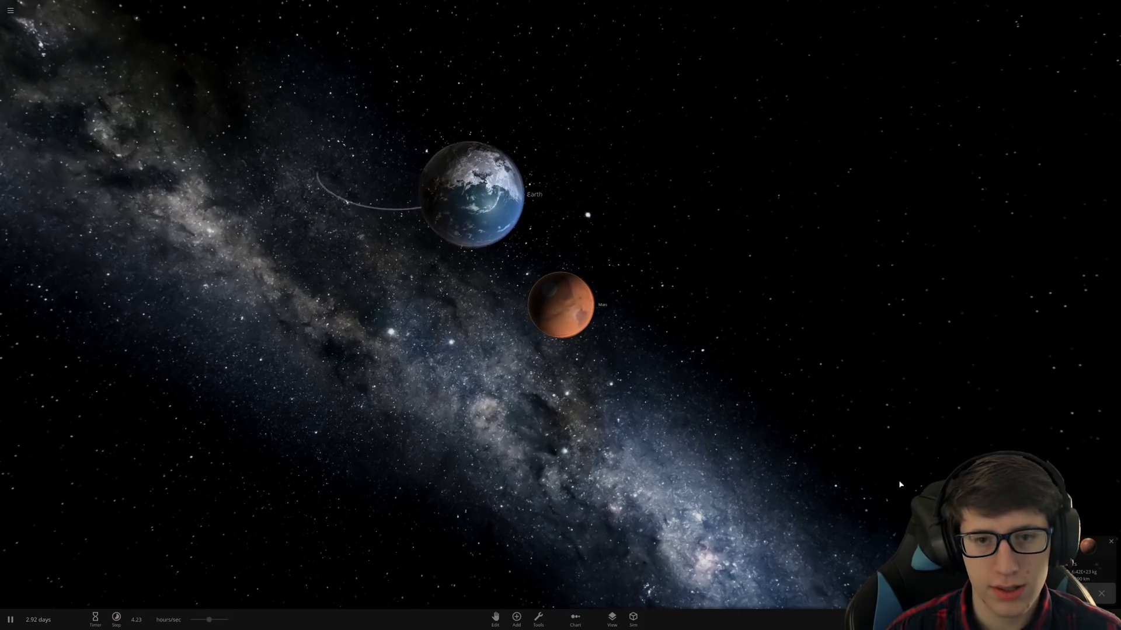
click(561, 304)
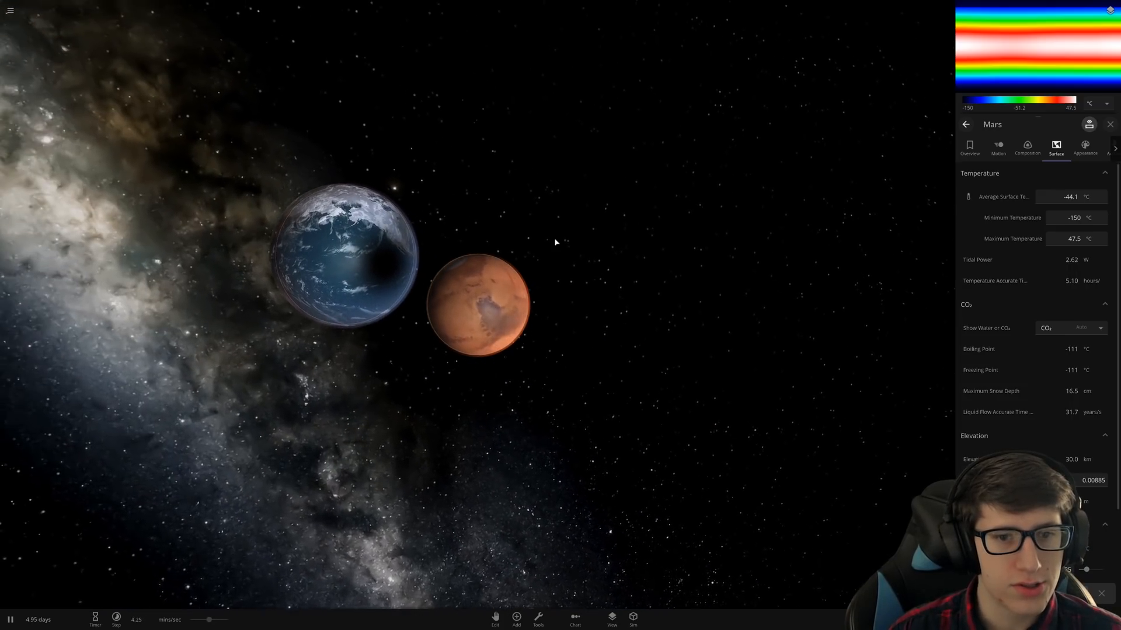
click(538, 618)
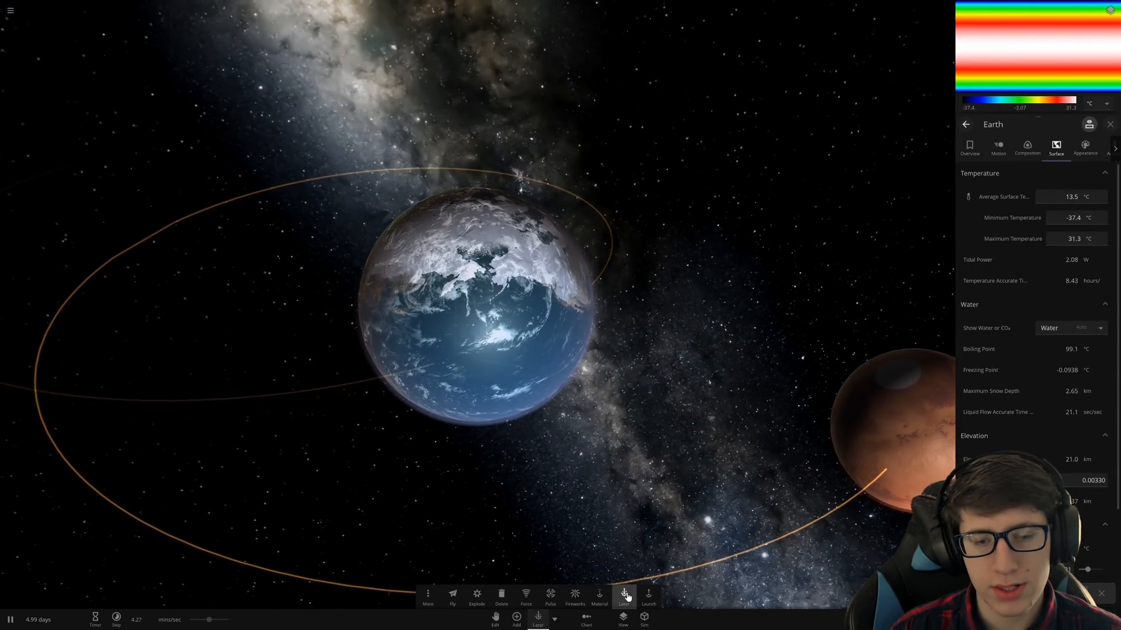
Step: Choose the laser and customize it to 6.32 PW power with a 200 km radius
click(623, 596)
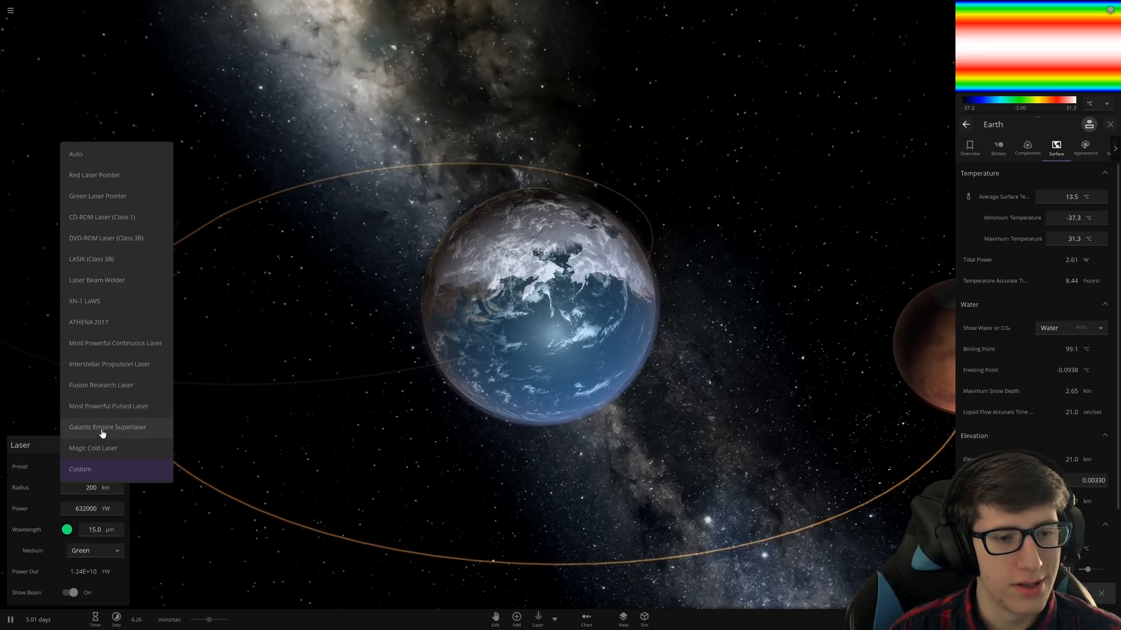
click(107, 426)
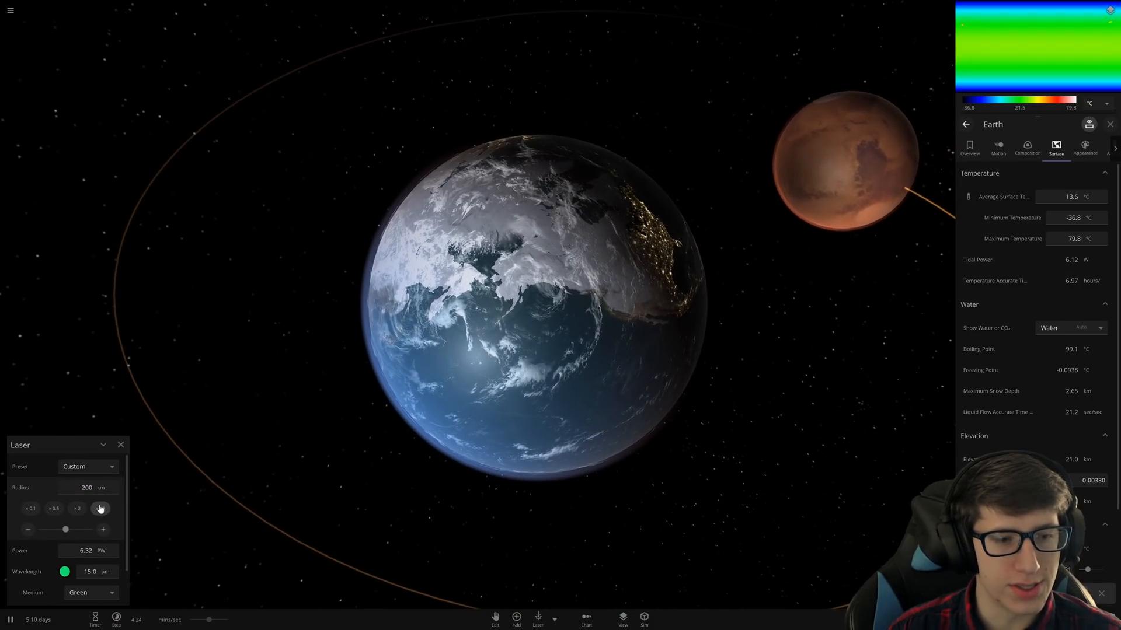
Step: Widen the laser radius tenfold to 2000 km and fire at several spots on Earth
click(100, 508)
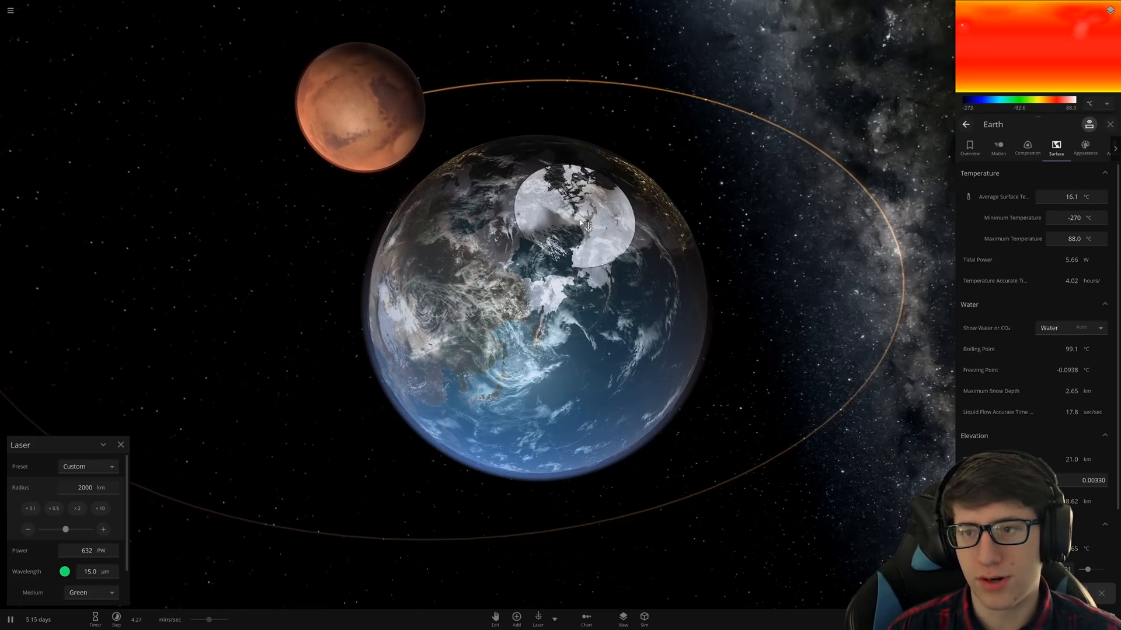
click(640, 277)
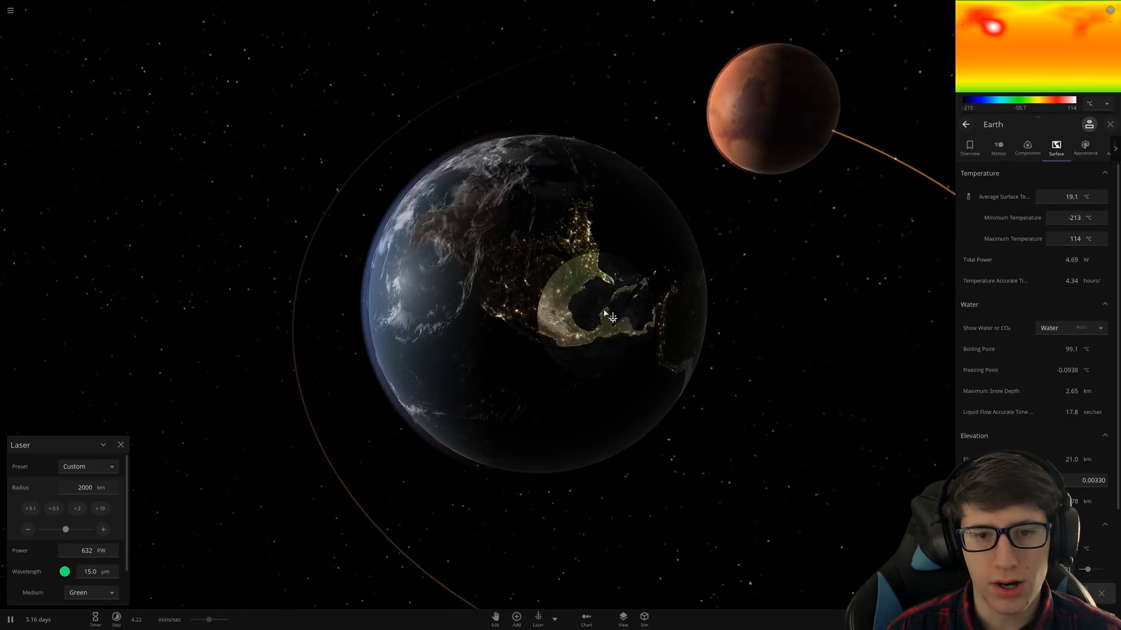
click(607, 315)
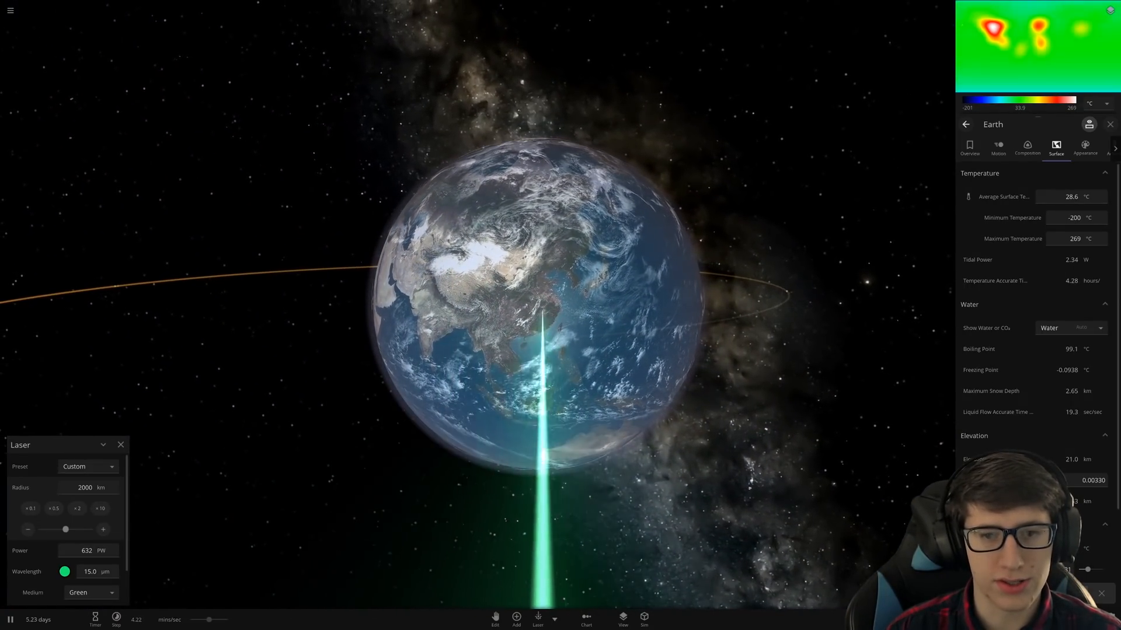
scroll(down, 3)
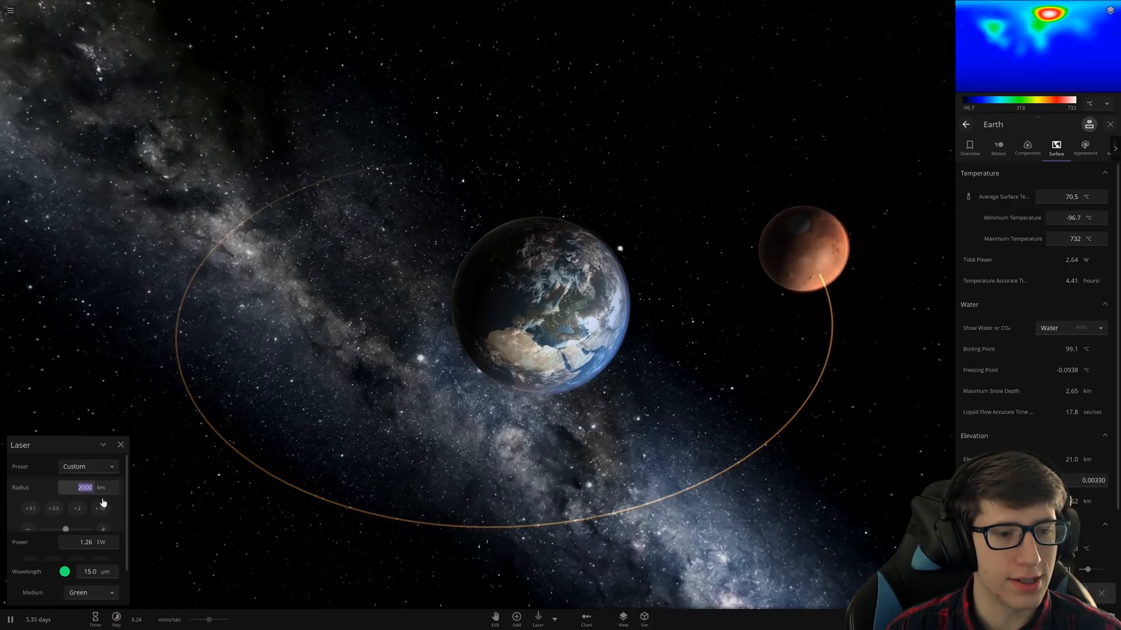
Step: Raise the laser radius to 4000 then 8000 km and keep firing at Earth
click(77, 509)
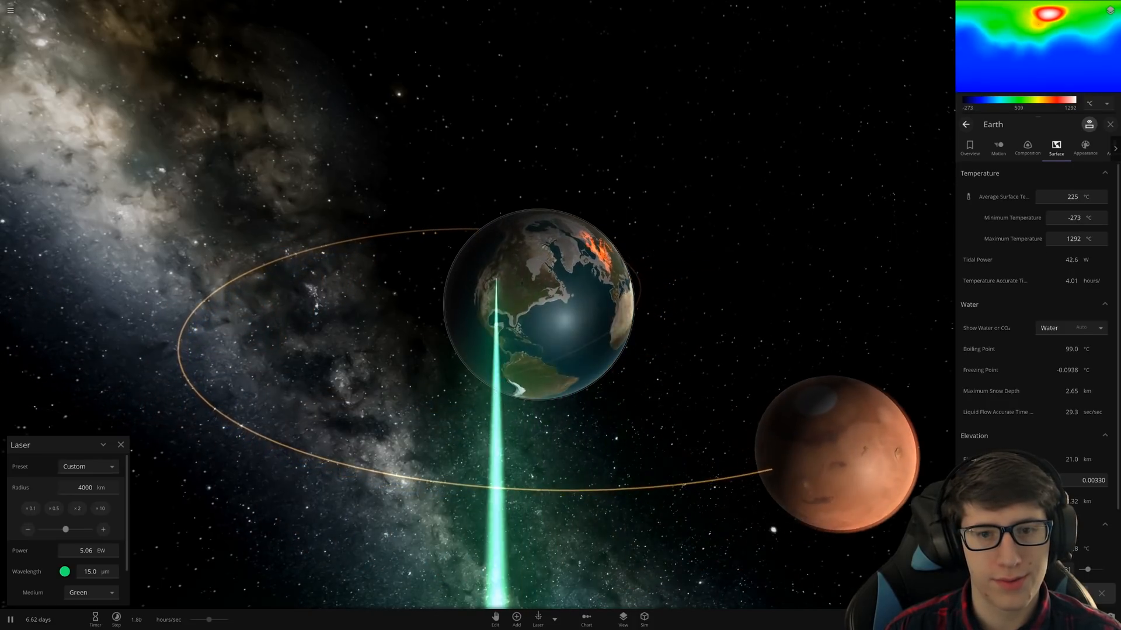
click(77, 509)
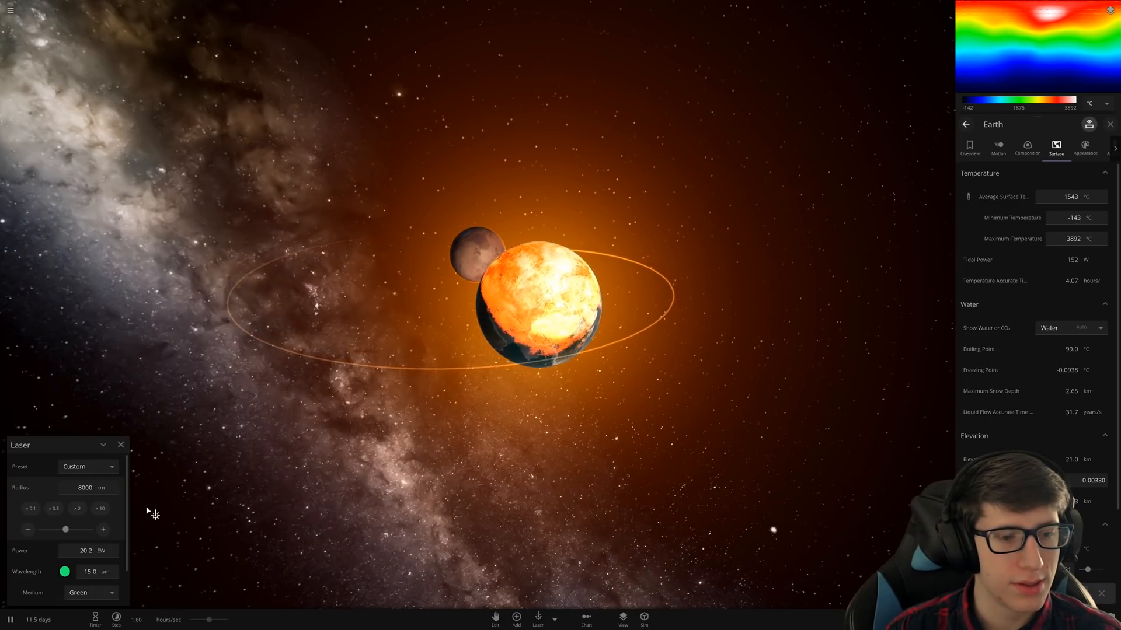
Step: Widen the laser to 16000 km, then open Earth's Surface tab showing 5578 °C average
click(77, 508)
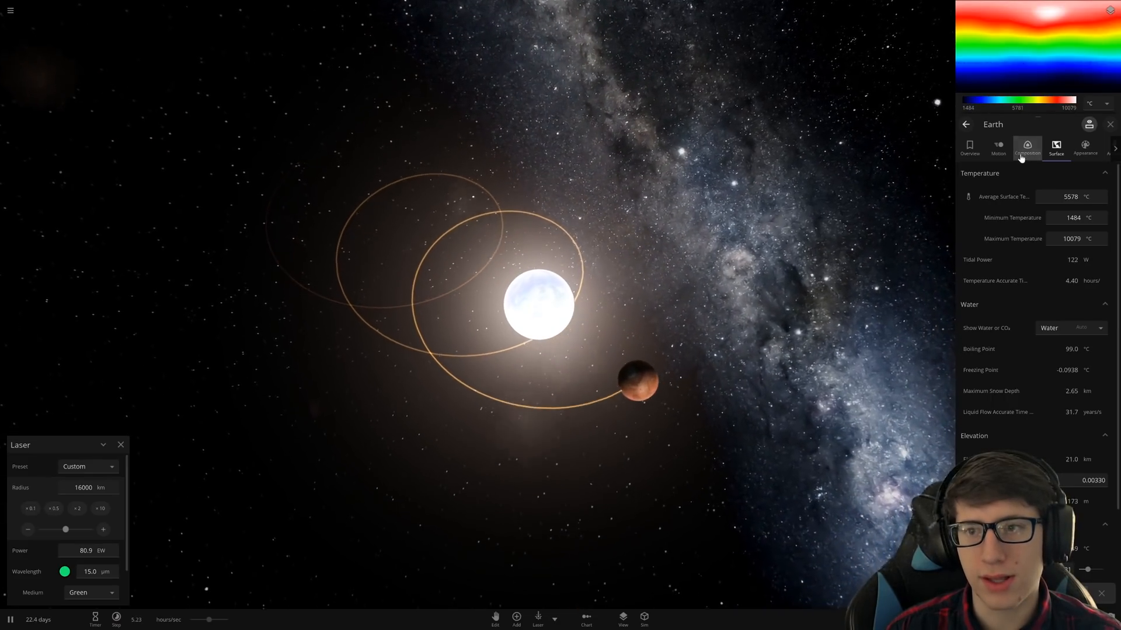
click(1026, 146)
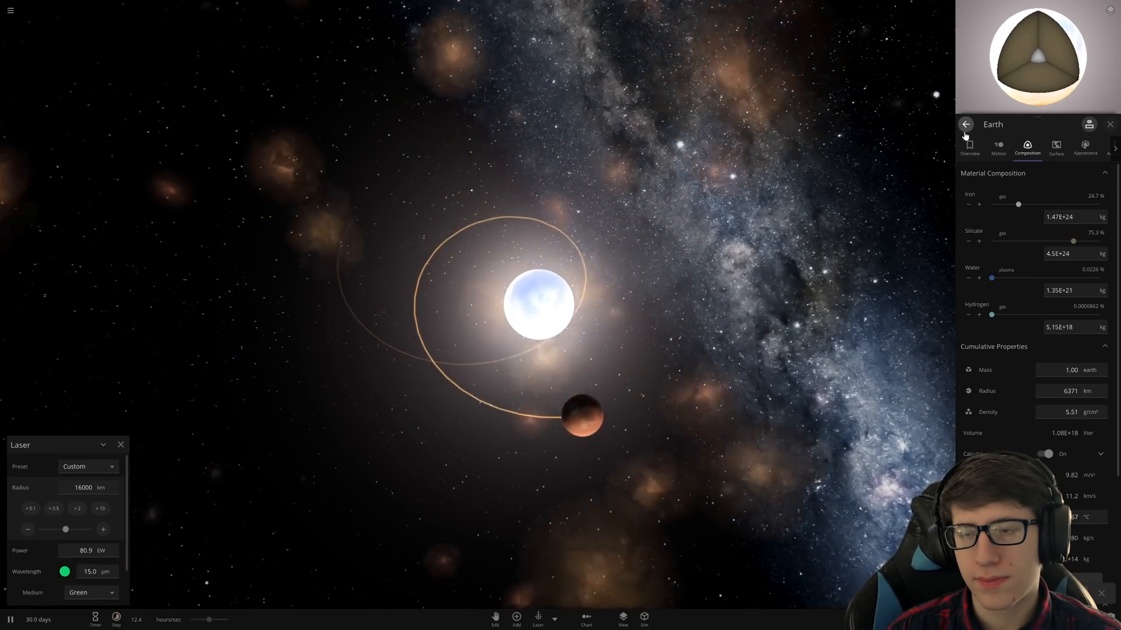
Step: Review Earth's composition with water as plasma, then return to its overview reading 6148 °C
click(969, 148)
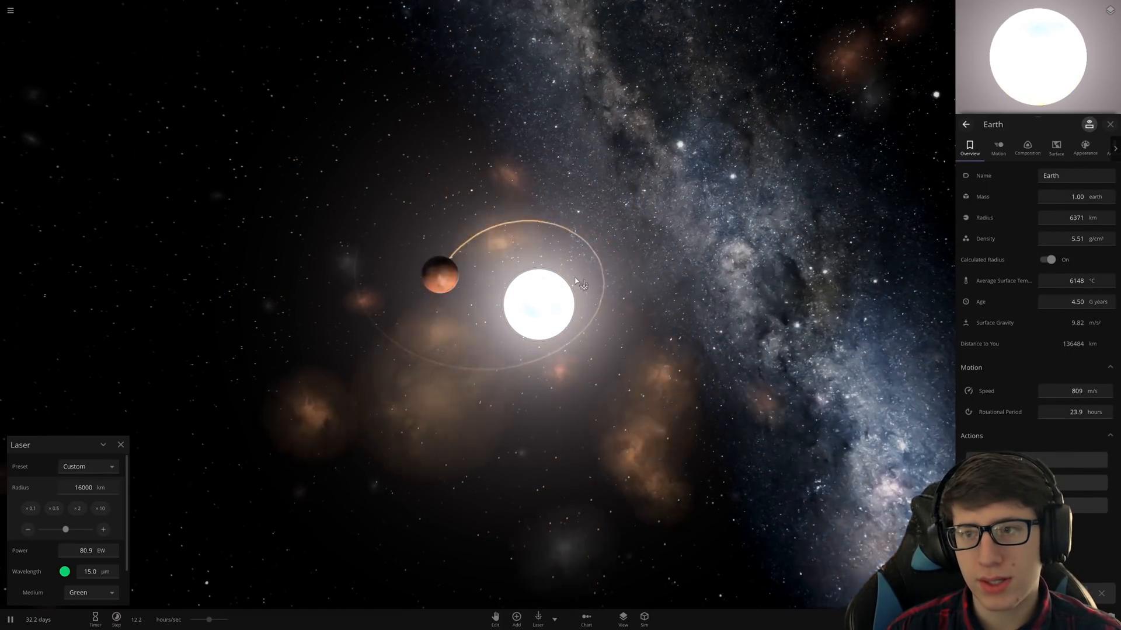
Step: Check Mars's composition showing no water, then deselect Mars and close its properties
click(1027, 147)
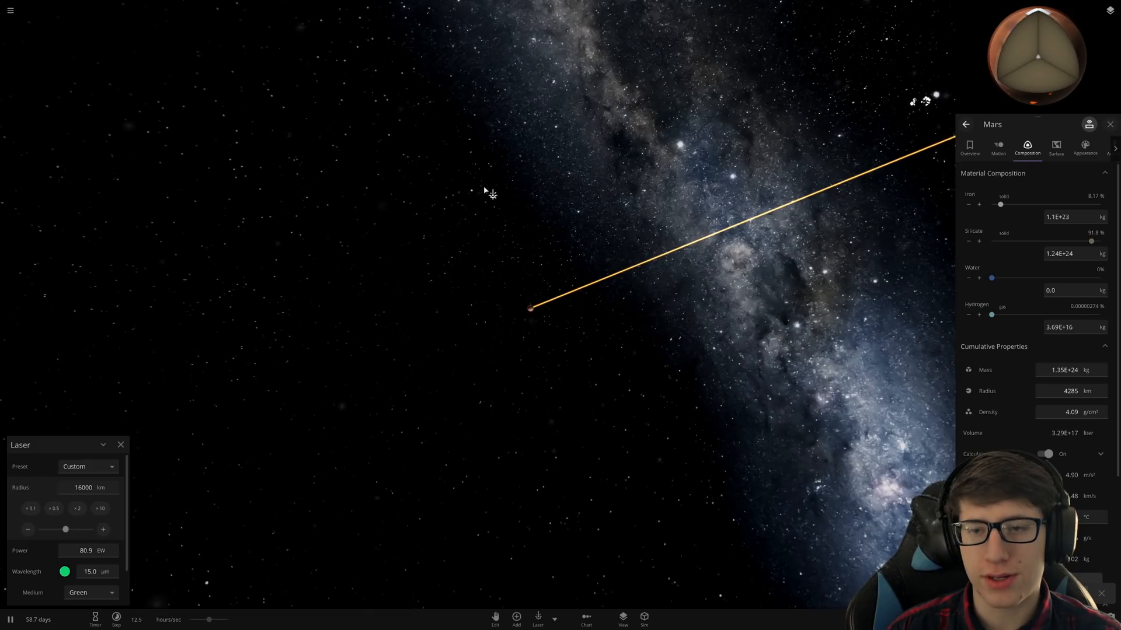
click(10, 10)
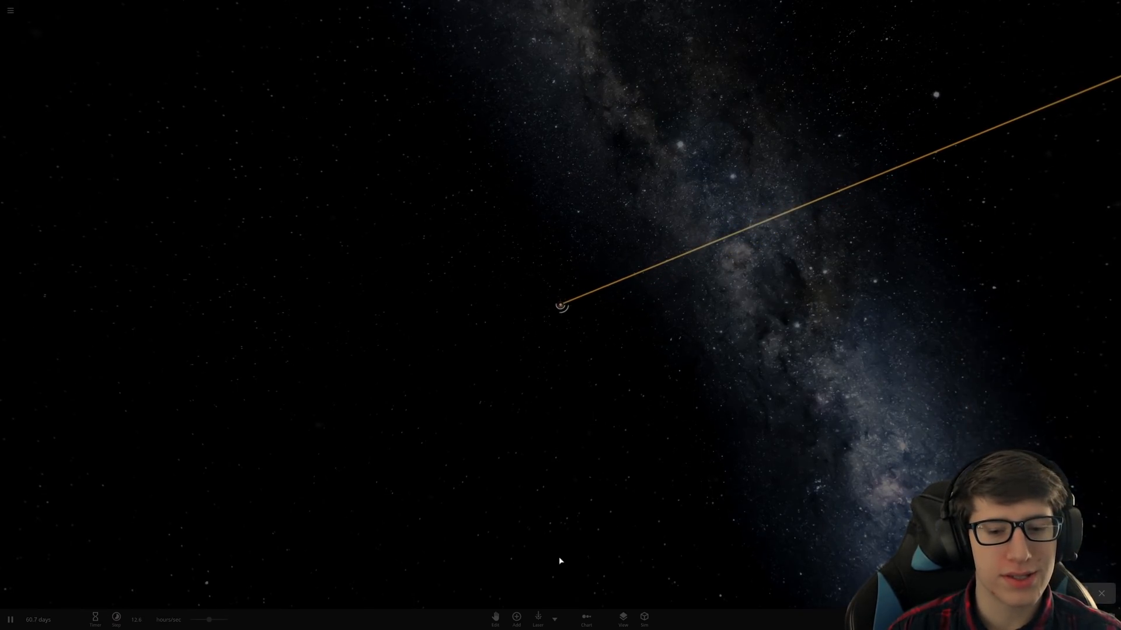
Step: Deselect Mars by clicking empty space, dismissing its properties and the Laser panel
click(516, 617)
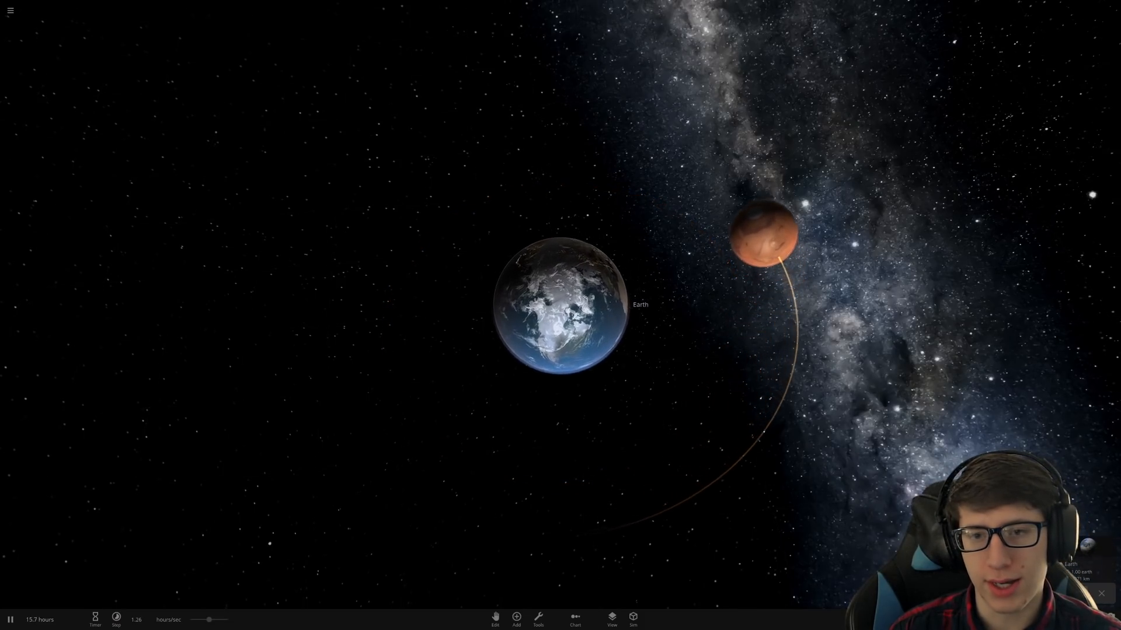
Step: Raise Earth's Average Surface Temperature to about 6924 °C, checking its composition along the way
click(561, 307)
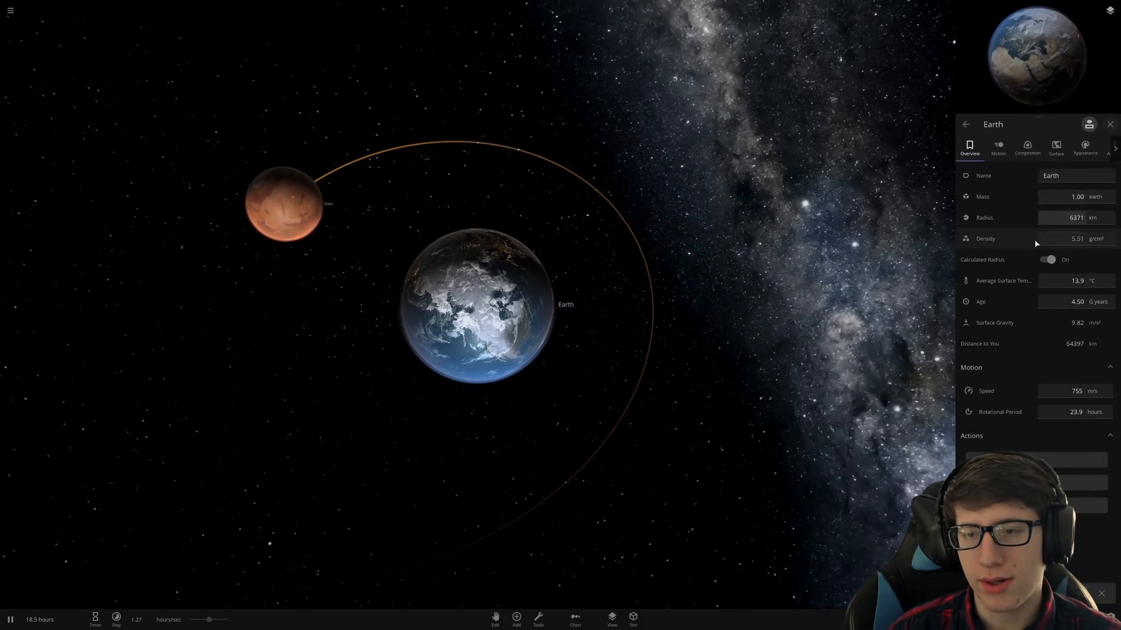
click(1056, 147)
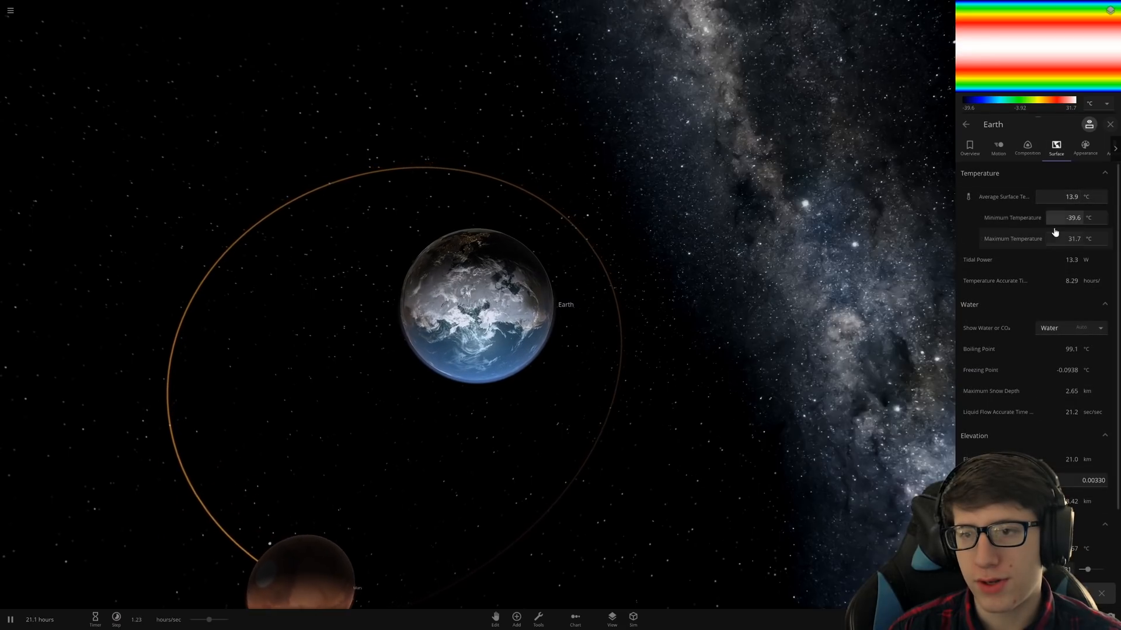
click(1070, 197)
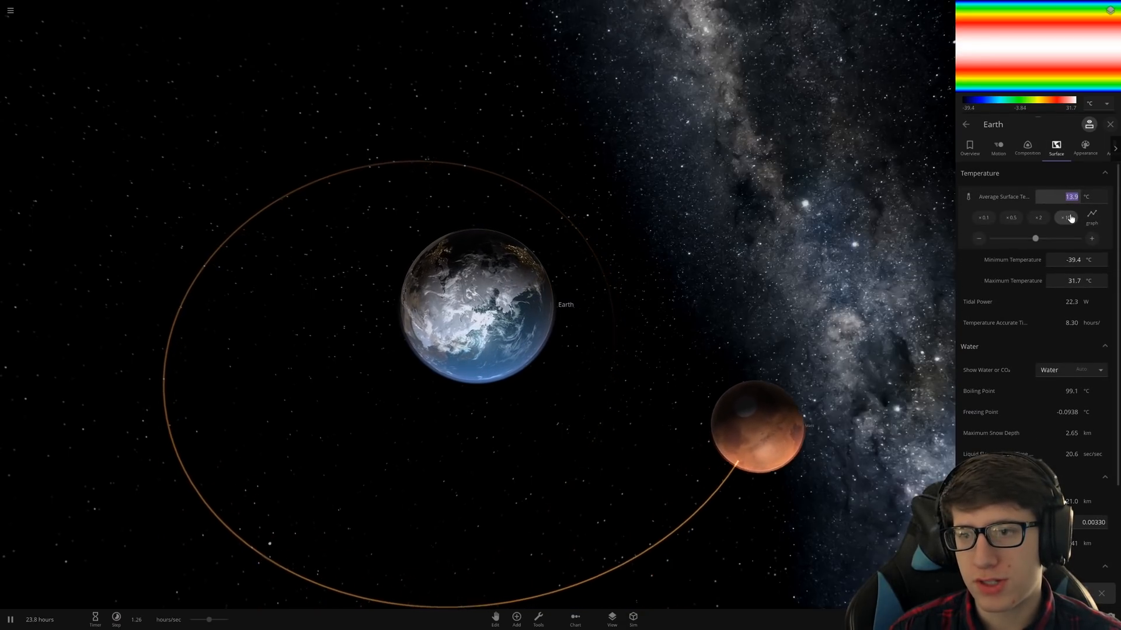
click(1064, 217)
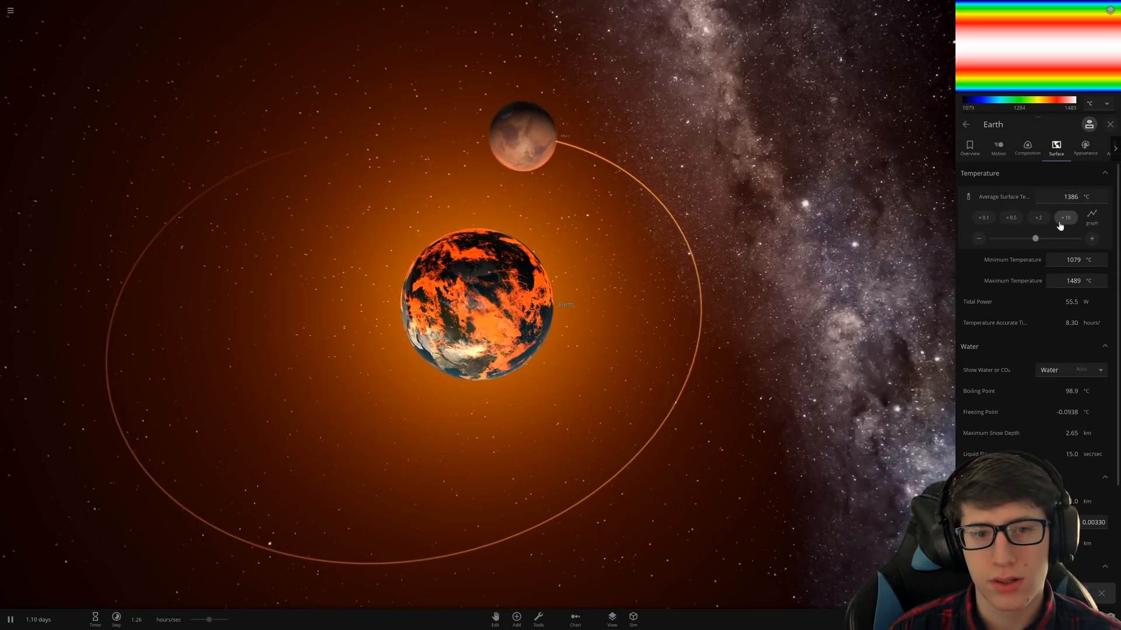
click(1027, 149)
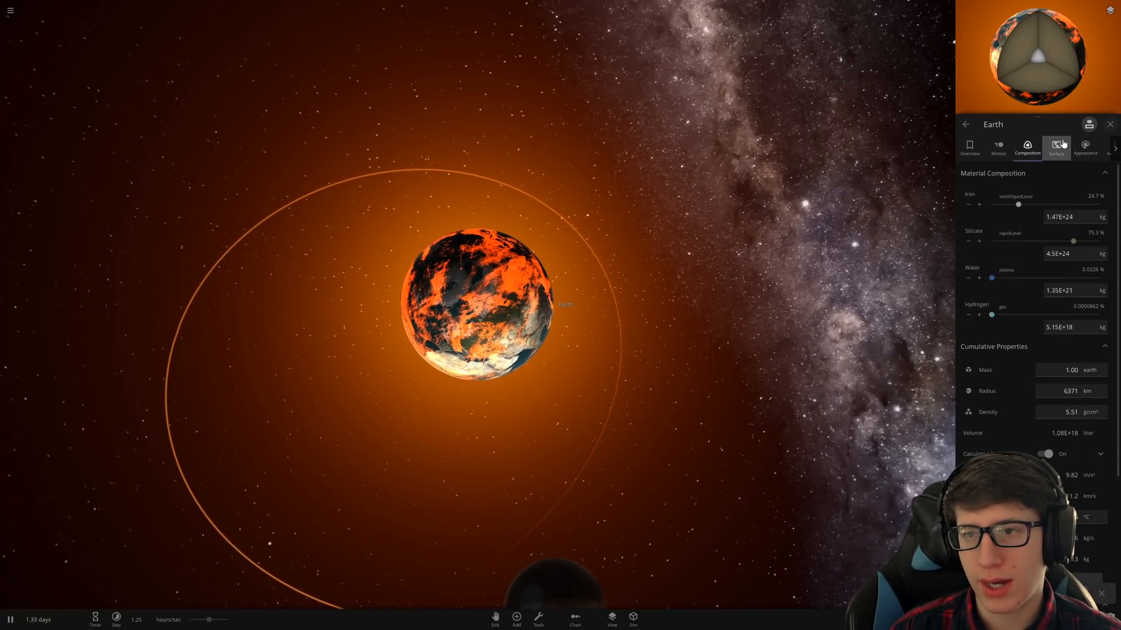
click(1056, 148)
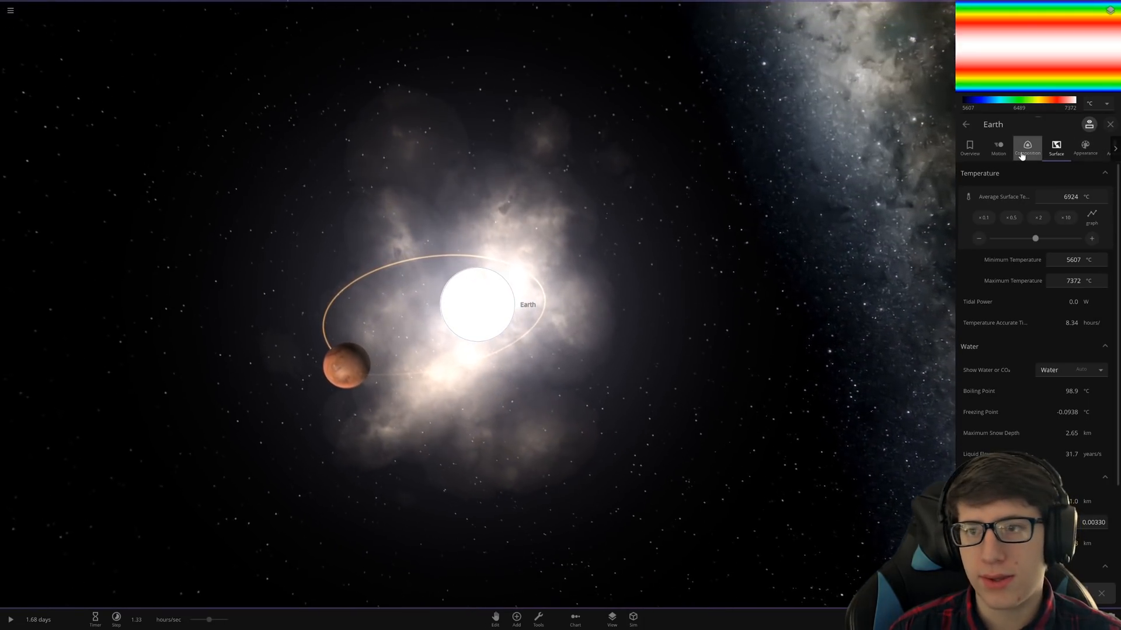
click(1026, 148)
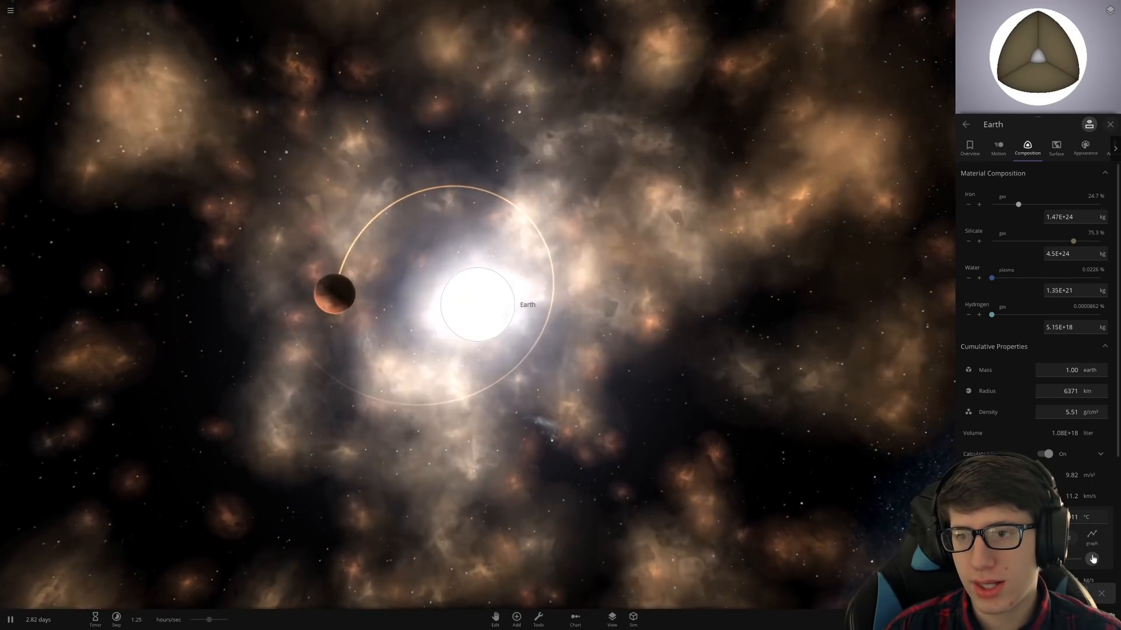
Step: Push Earth's Average Surface Temperature up to about 9846 °C
click(1056, 148)
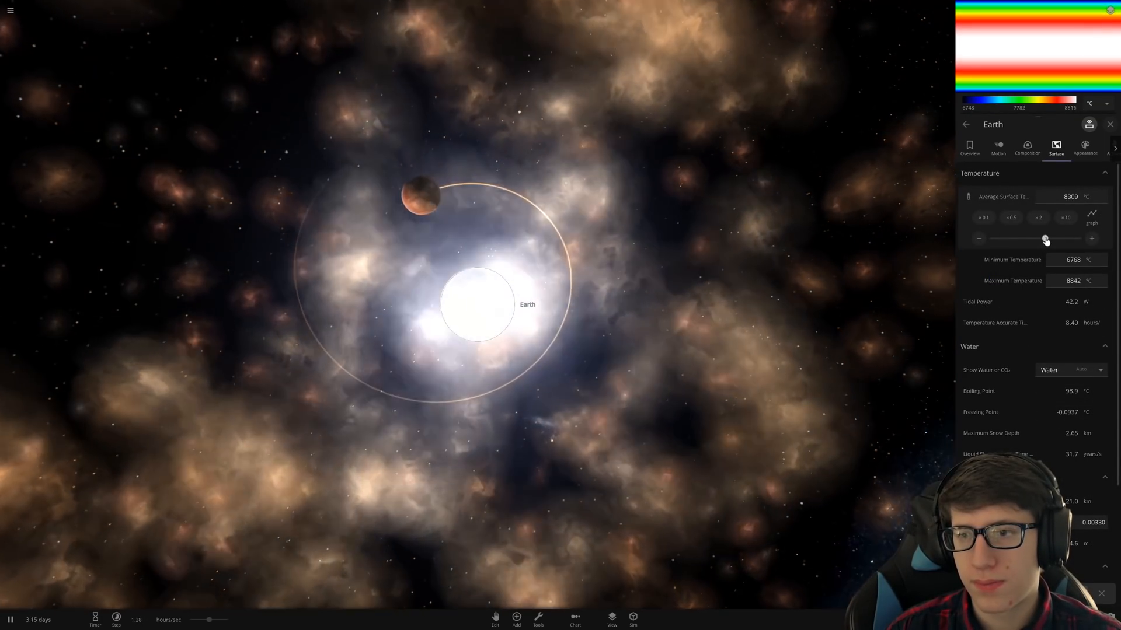
click(1027, 147)
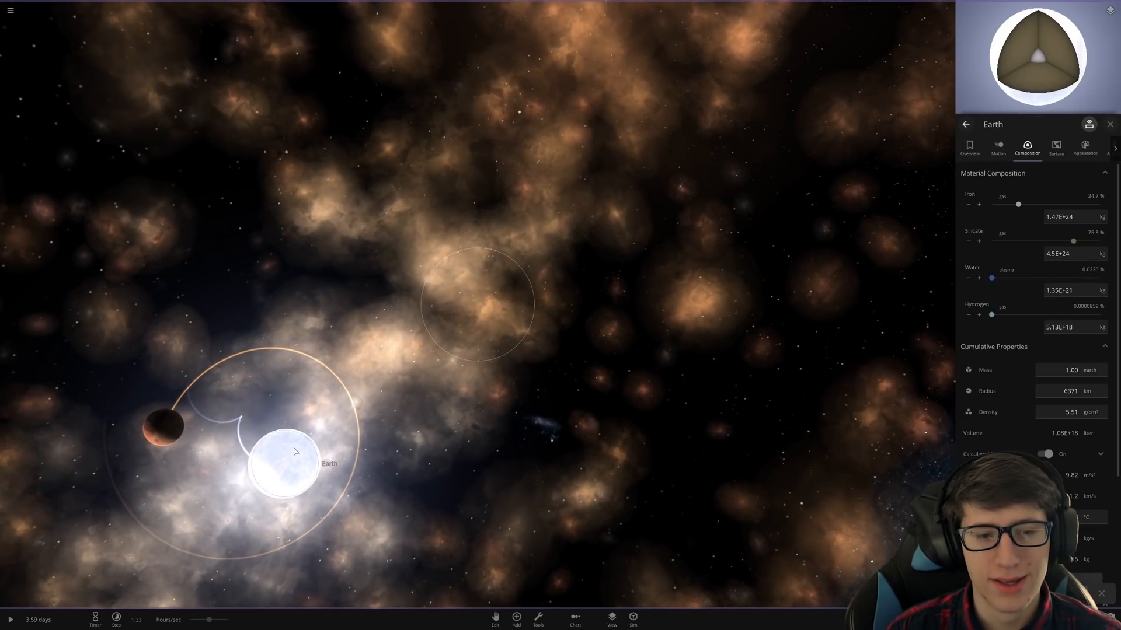
click(1056, 148)
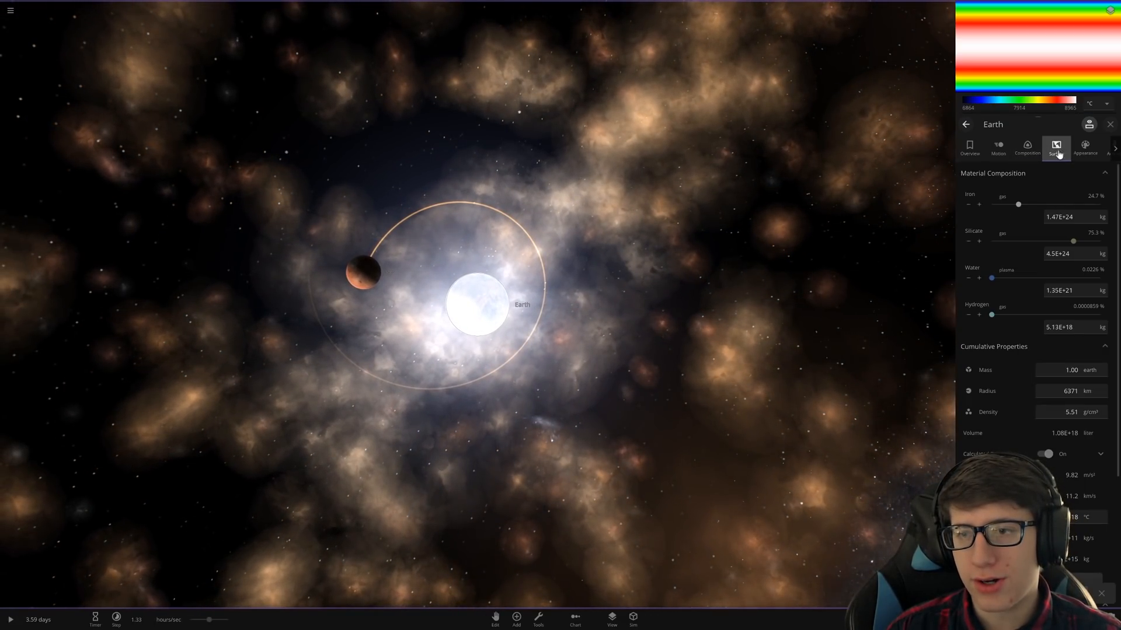
click(1056, 147)
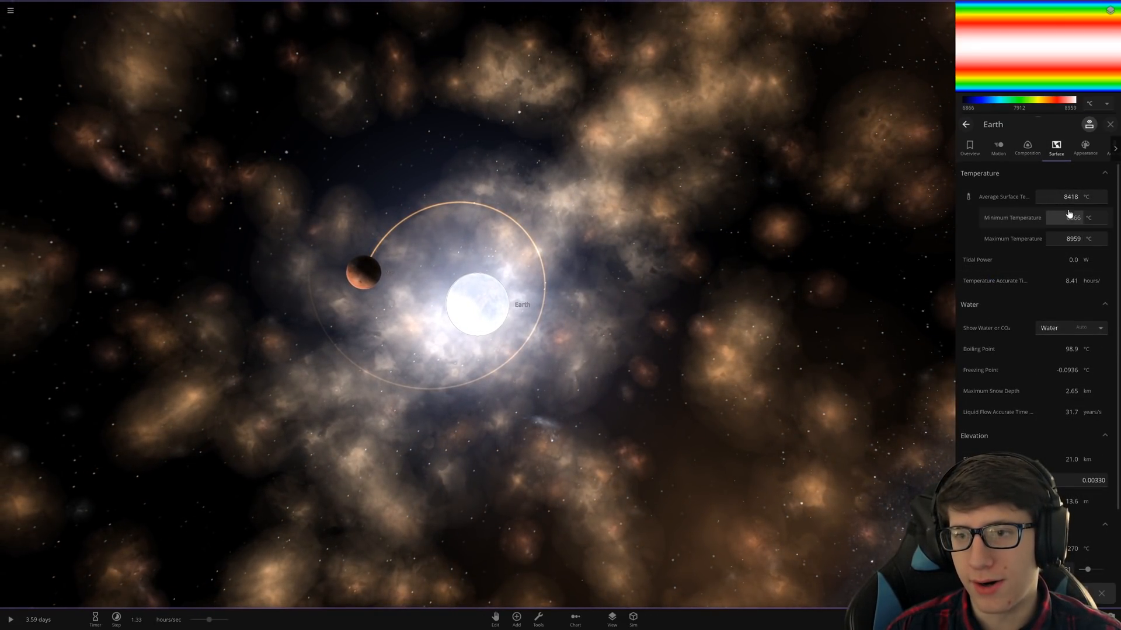
click(1070, 197)
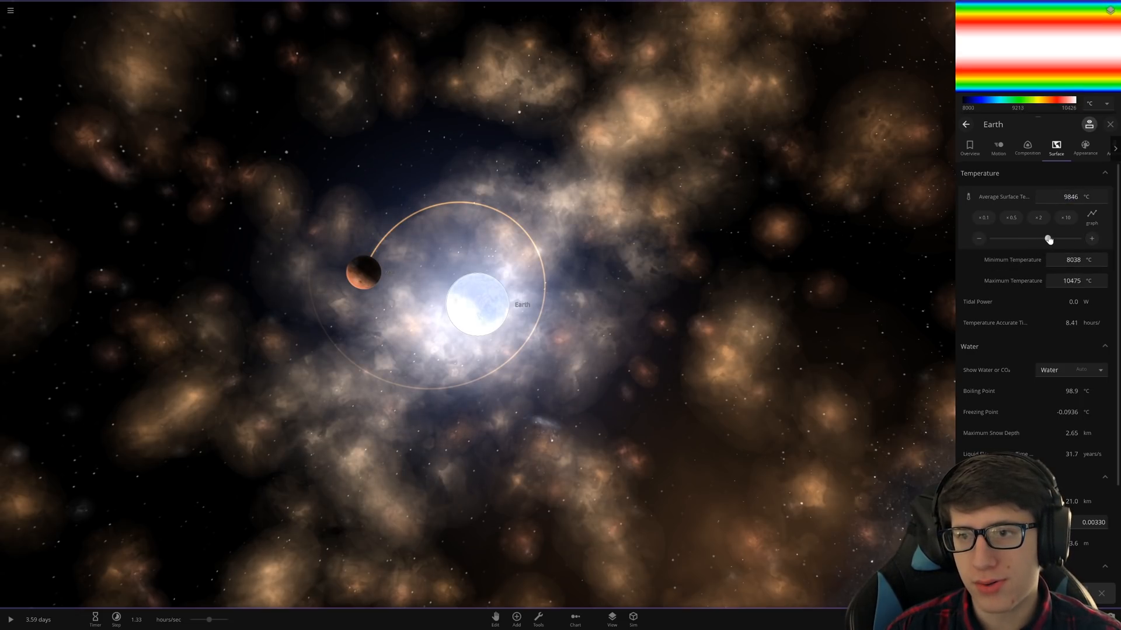
click(1026, 148)
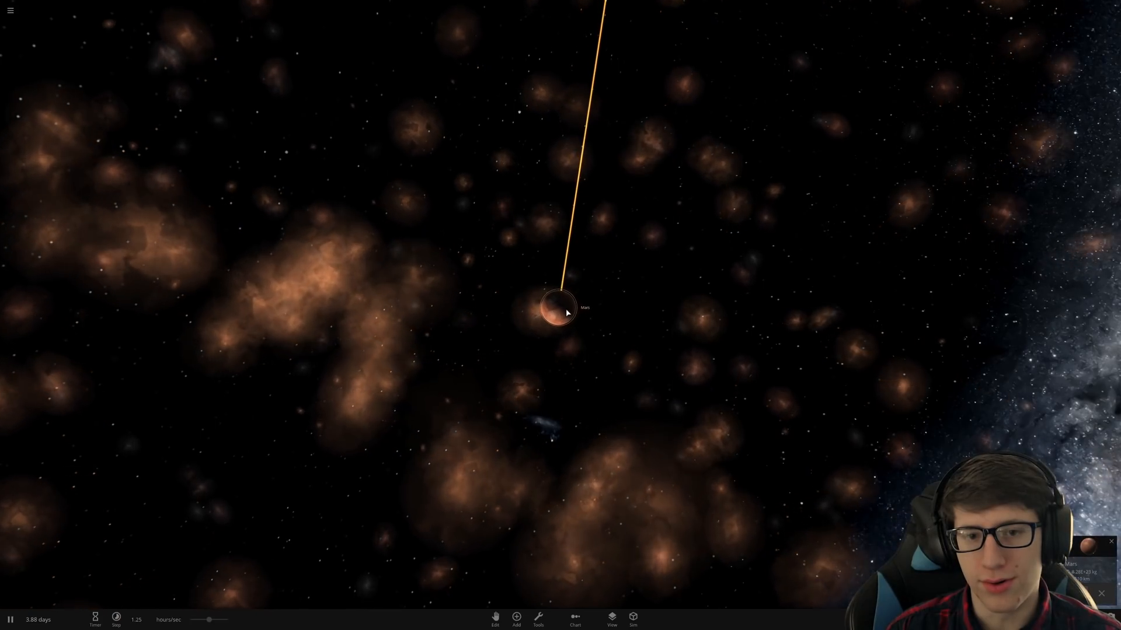
Step: Select Mars to confirm it has zero water, then open and close the simulation browser
click(557, 306)
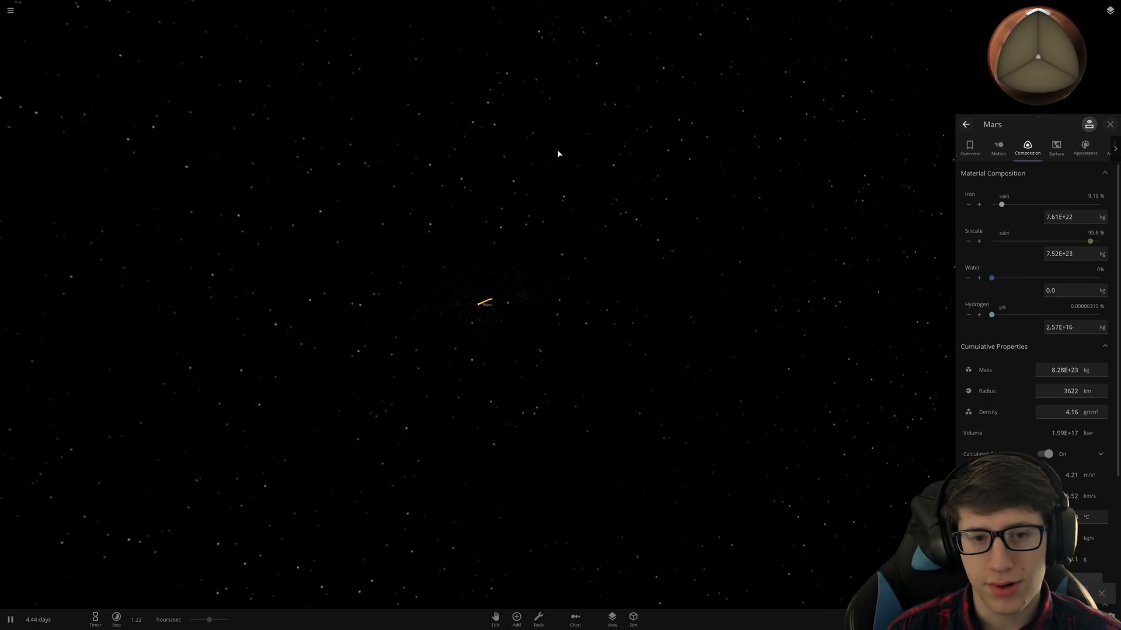
click(10, 10)
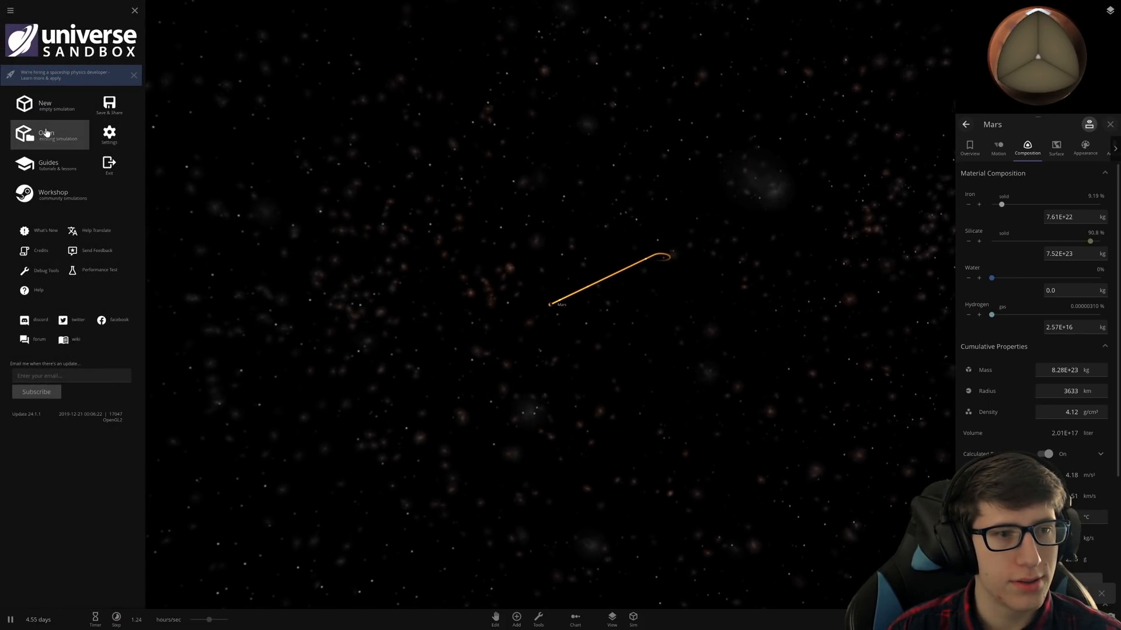
click(45, 133)
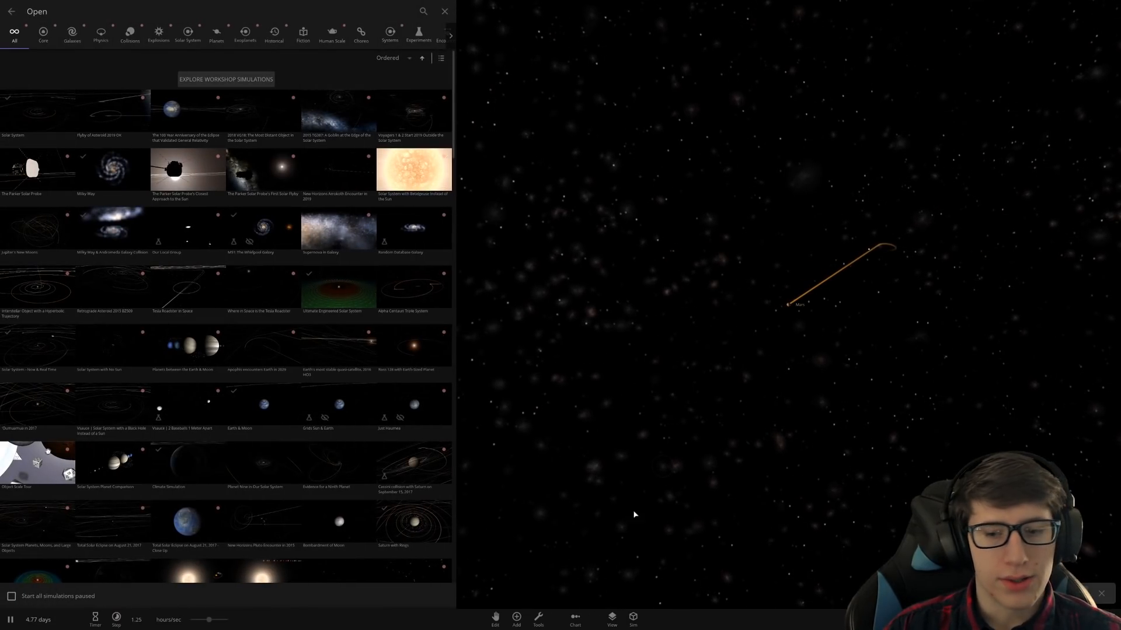
click(11, 10)
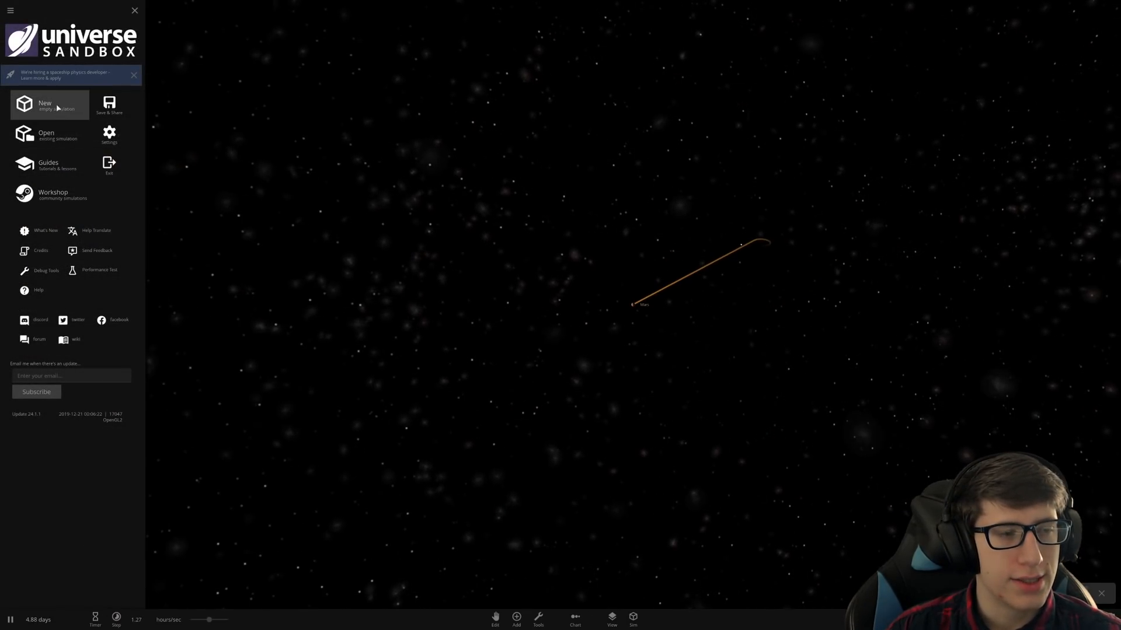
Step: Start a new simulation, place Earth with Mars orbiting, then reset and reopen the Add list
click(45, 105)
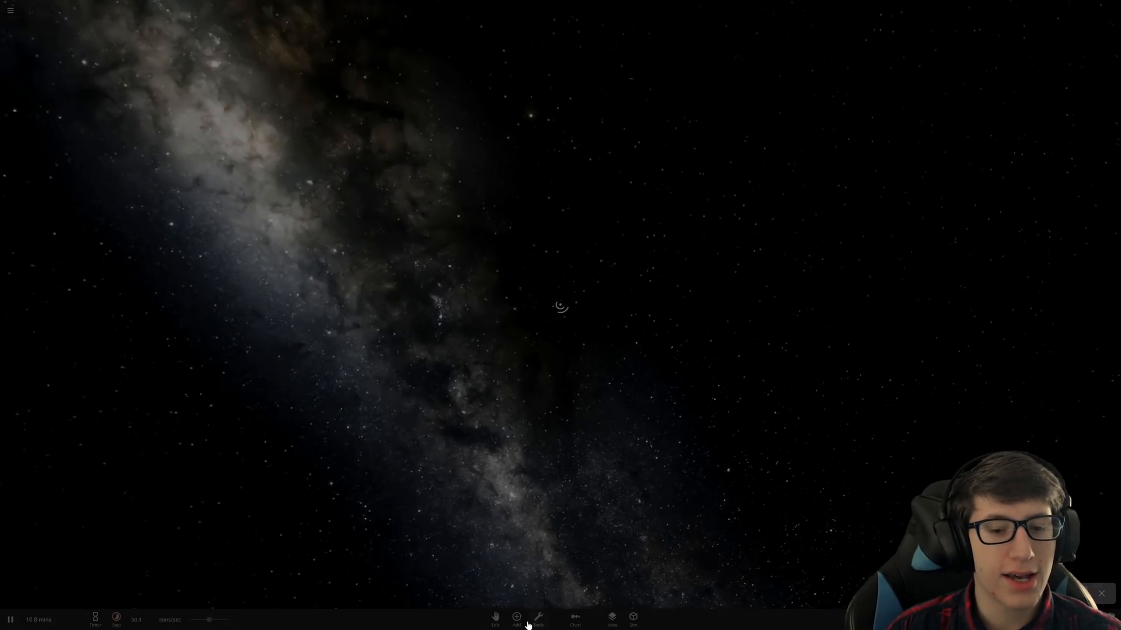
click(516, 617)
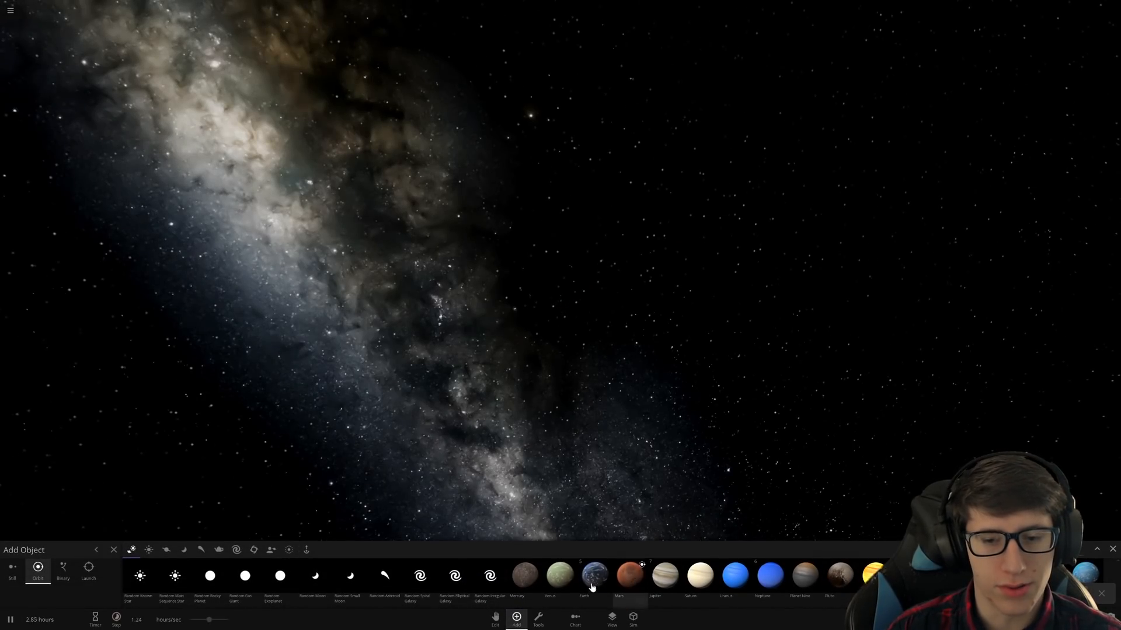
click(593, 574)
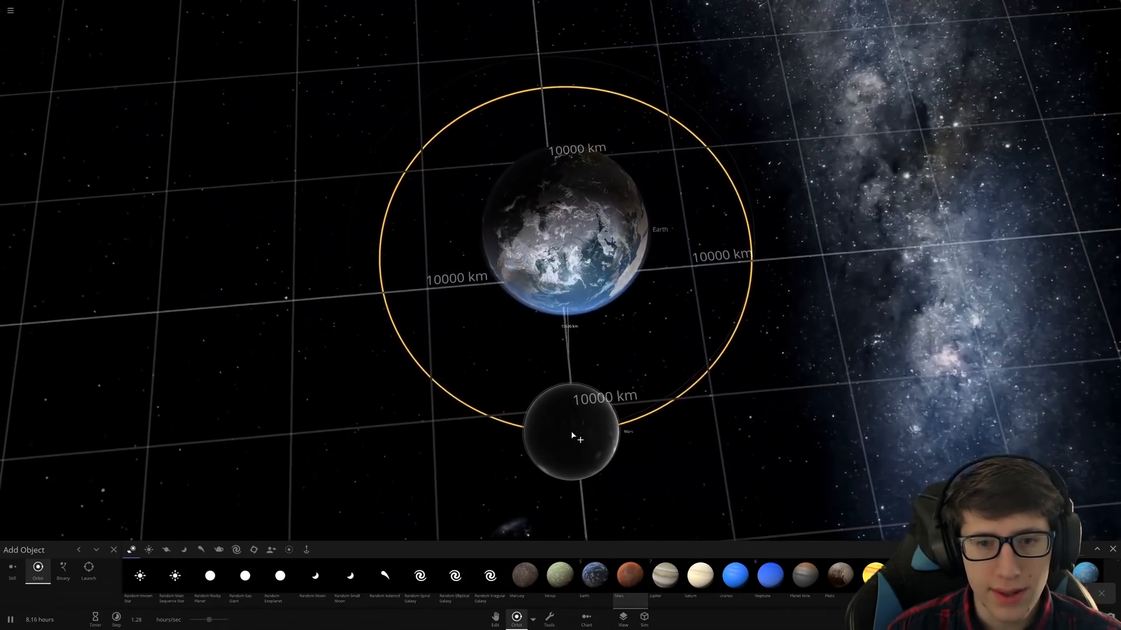
click(114, 550)
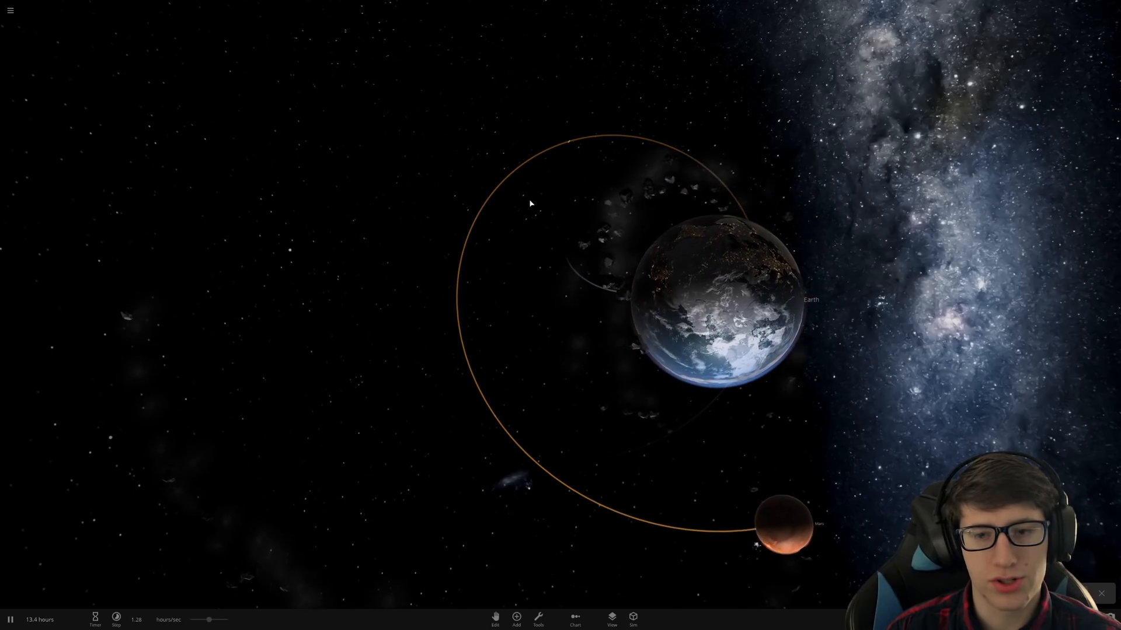
click(10, 10)
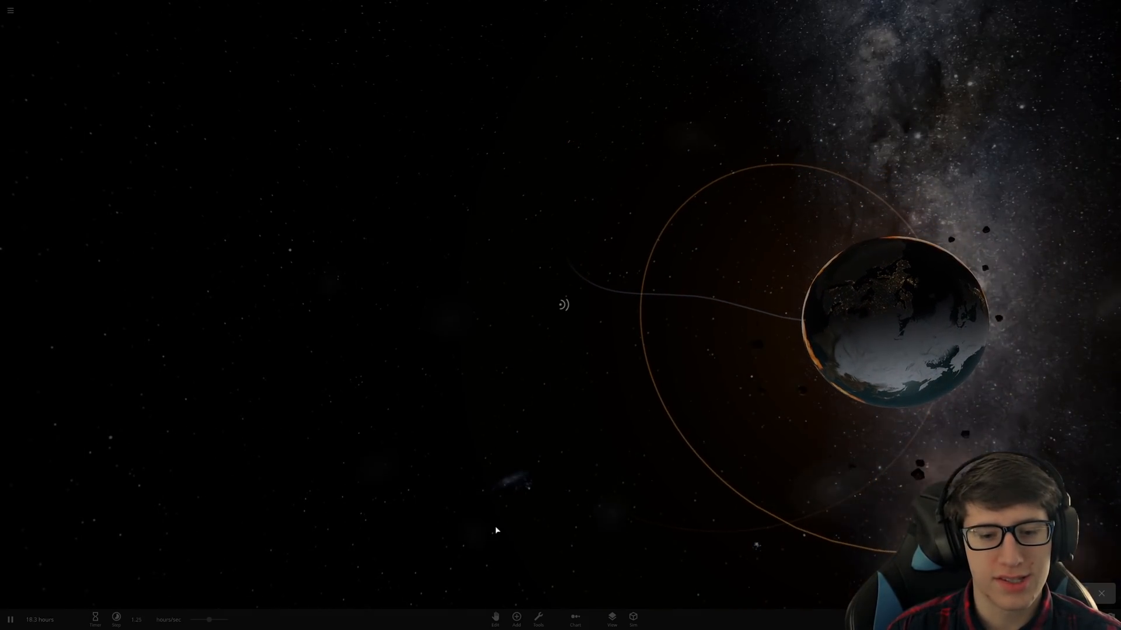
click(516, 616)
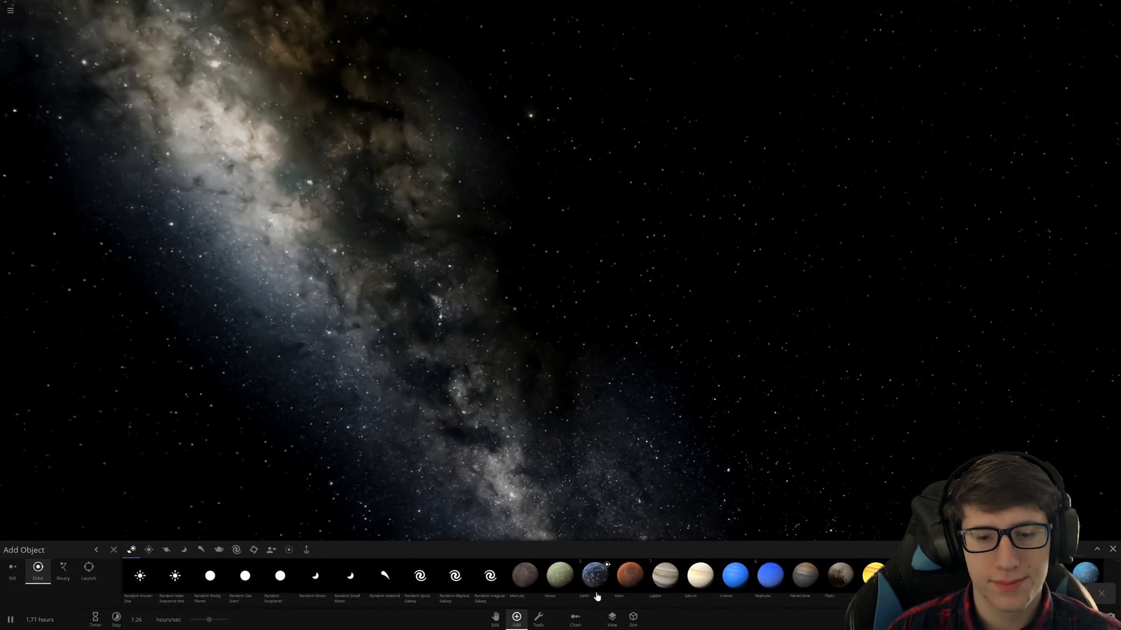
Step: Place Earth, add Mars orbiting it, then reset to an empty simulation
click(594, 574)
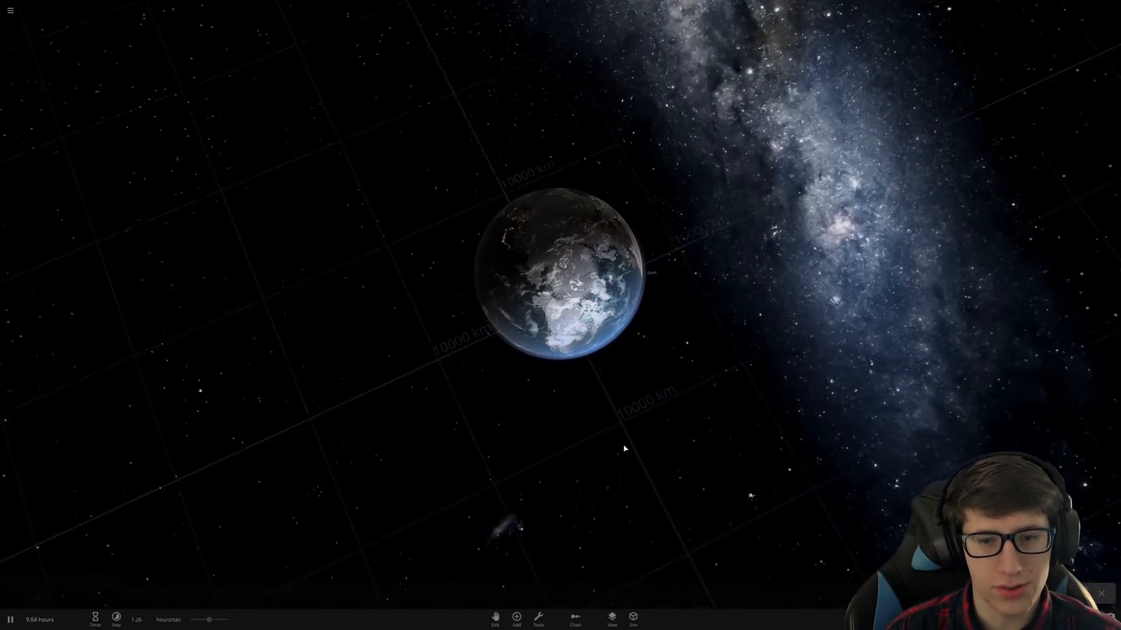
click(516, 617)
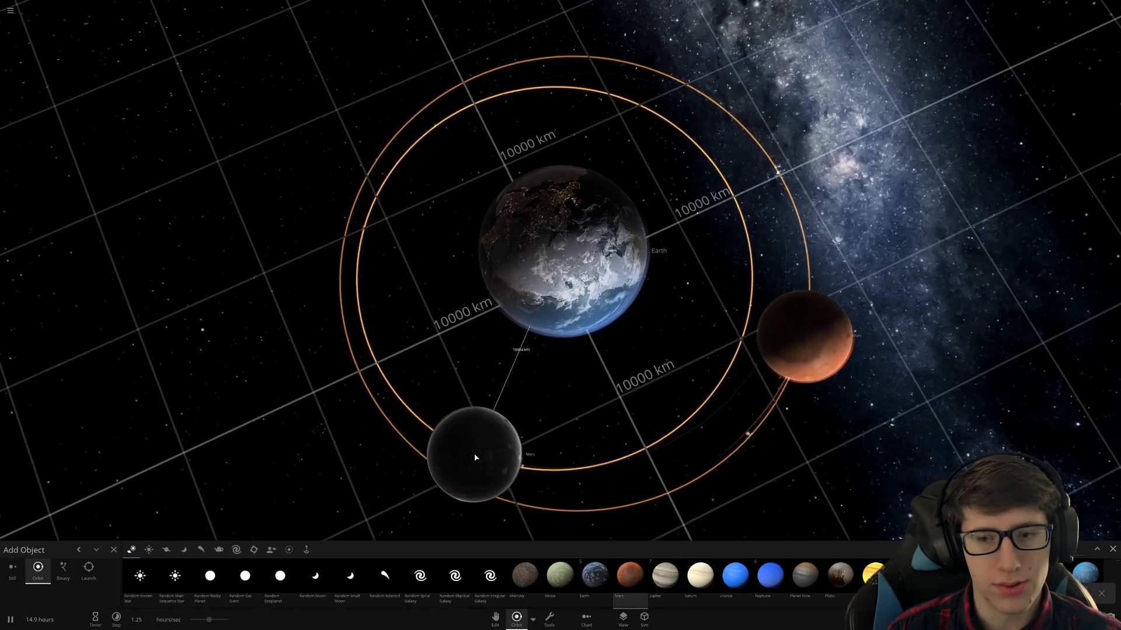
click(114, 550)
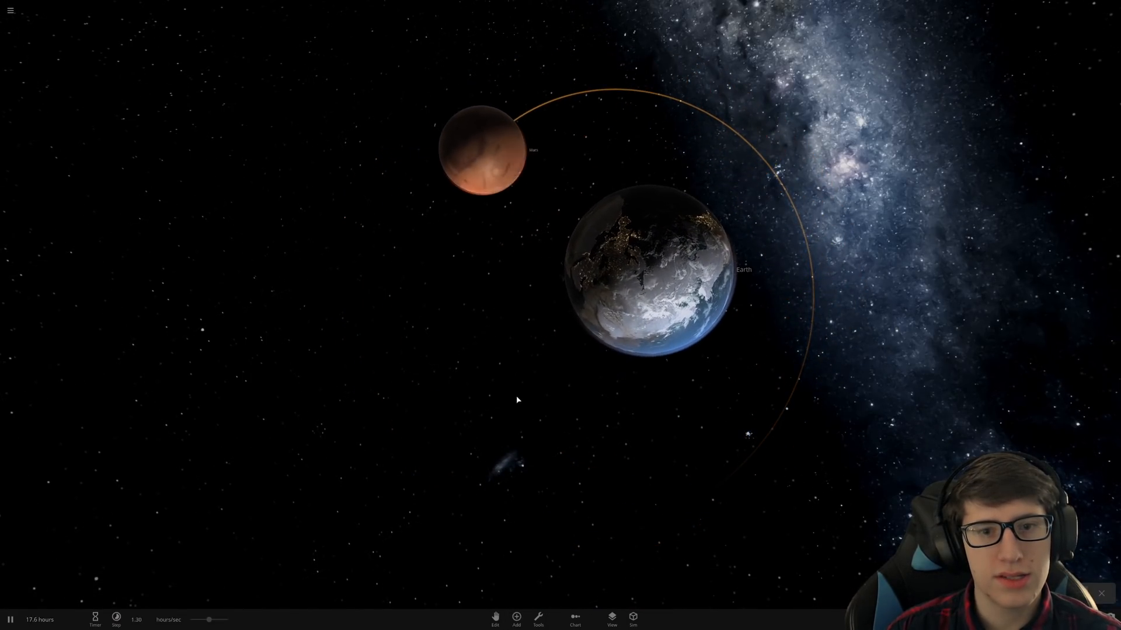
click(11, 619)
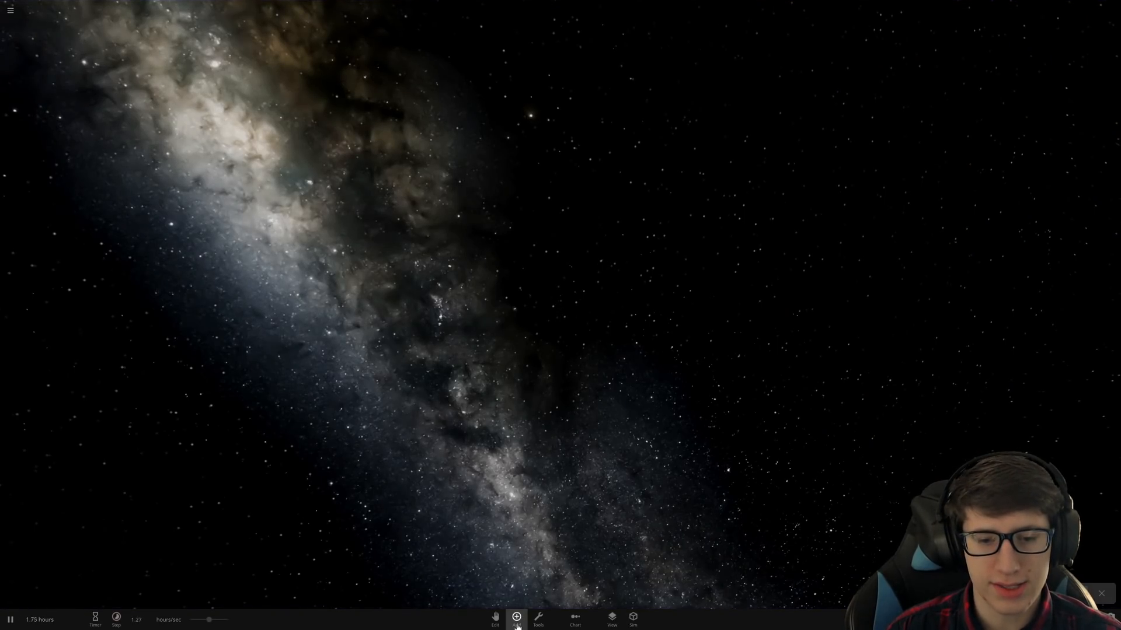
Step: Place Earth again and set its Average Surface Temperature to 8000 °C
click(516, 617)
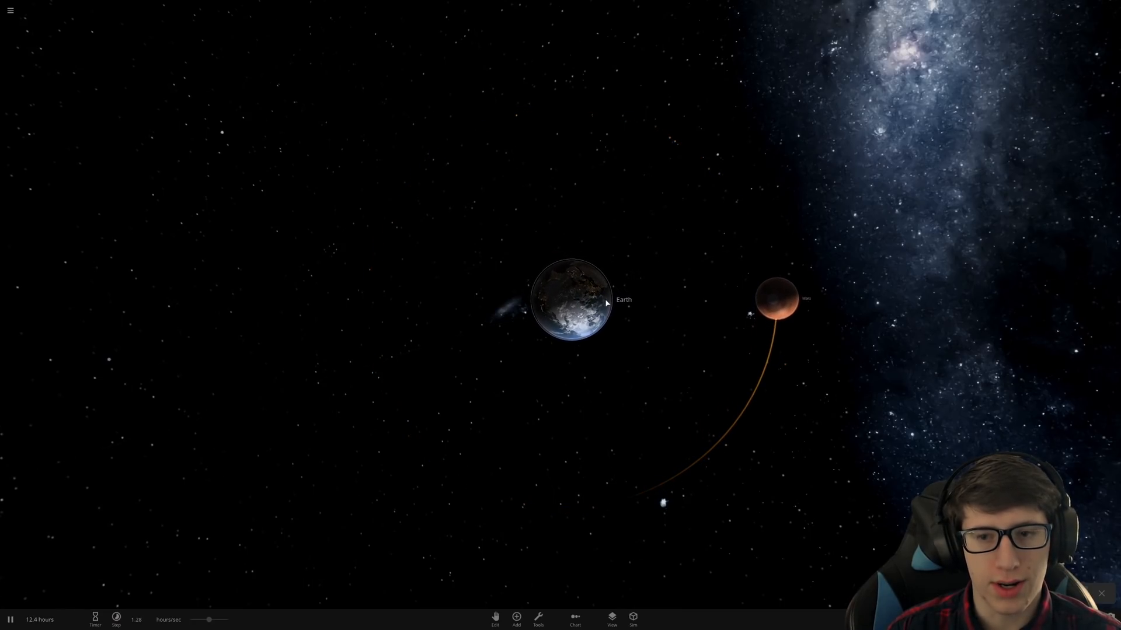
click(570, 304)
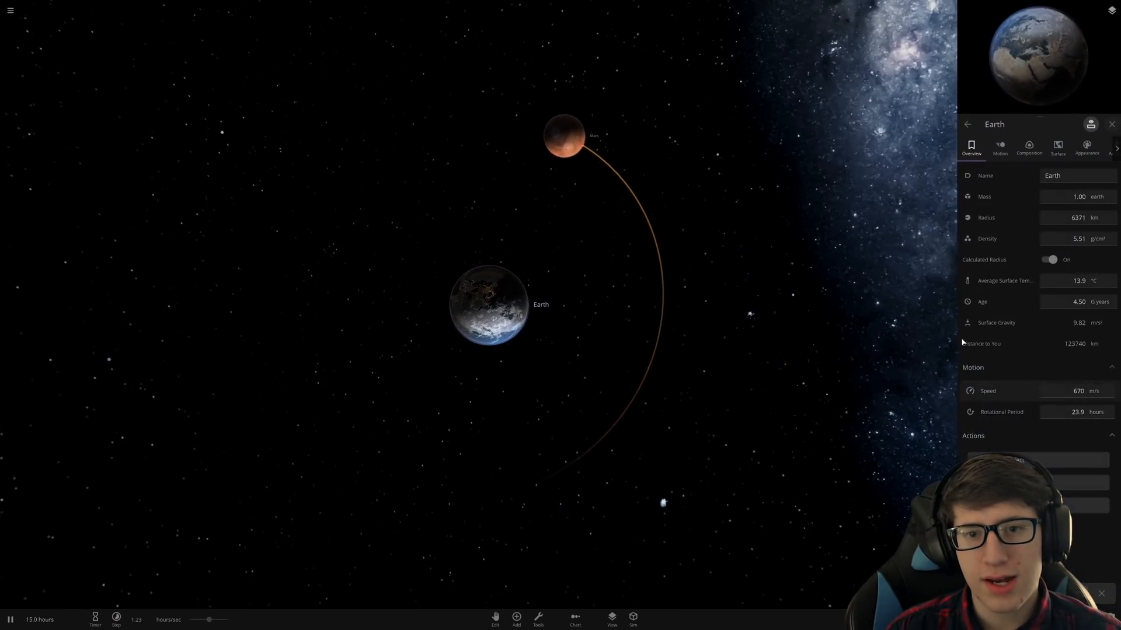
click(1056, 147)
text(8000)
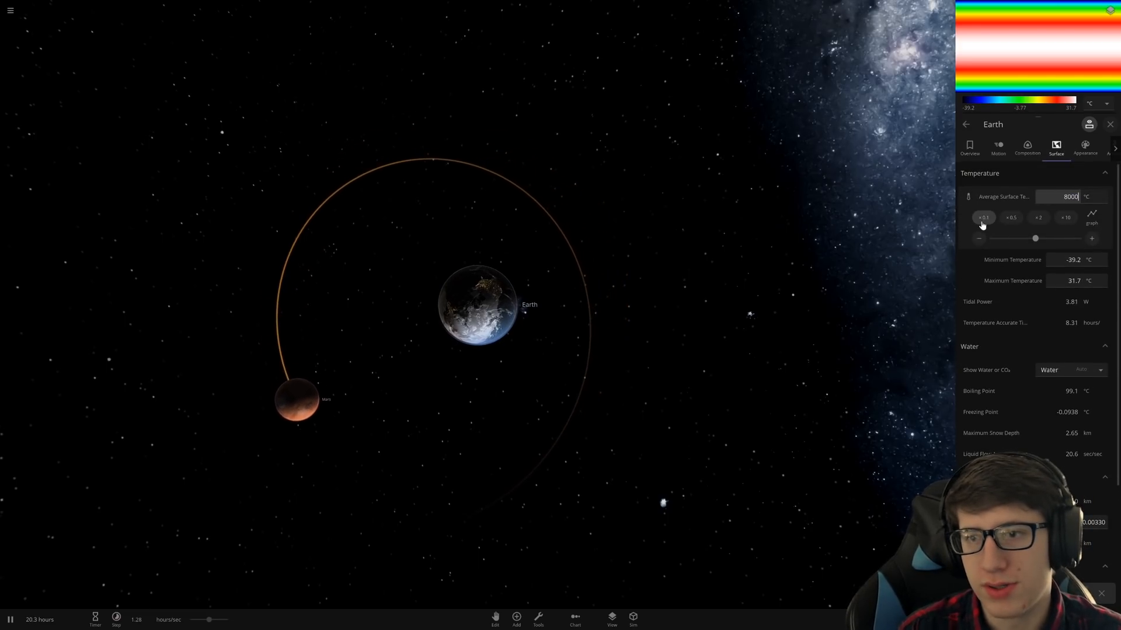
click(1027, 148)
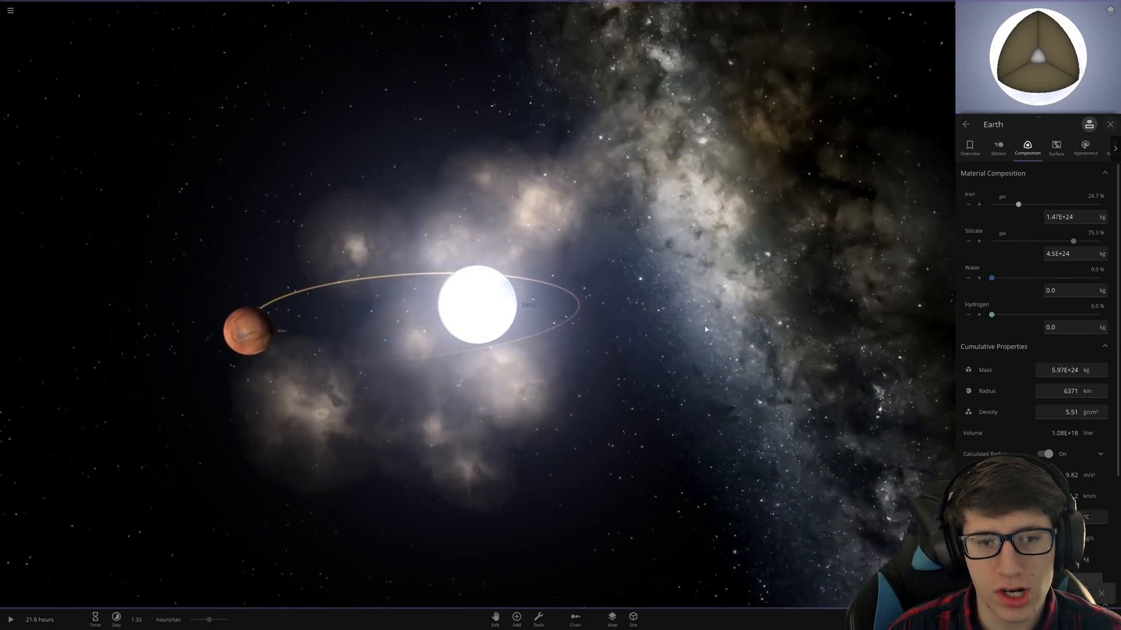
Step: Return Earth's Average Surface Temperature to 20 °C and switch to the Edit tool
click(970, 147)
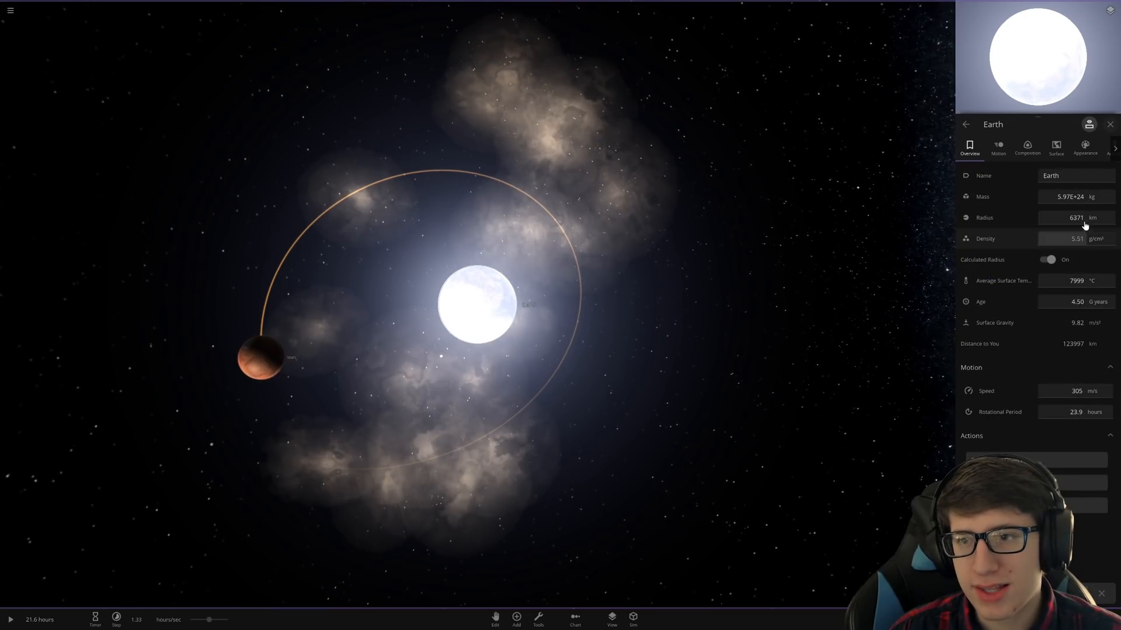
click(1056, 148)
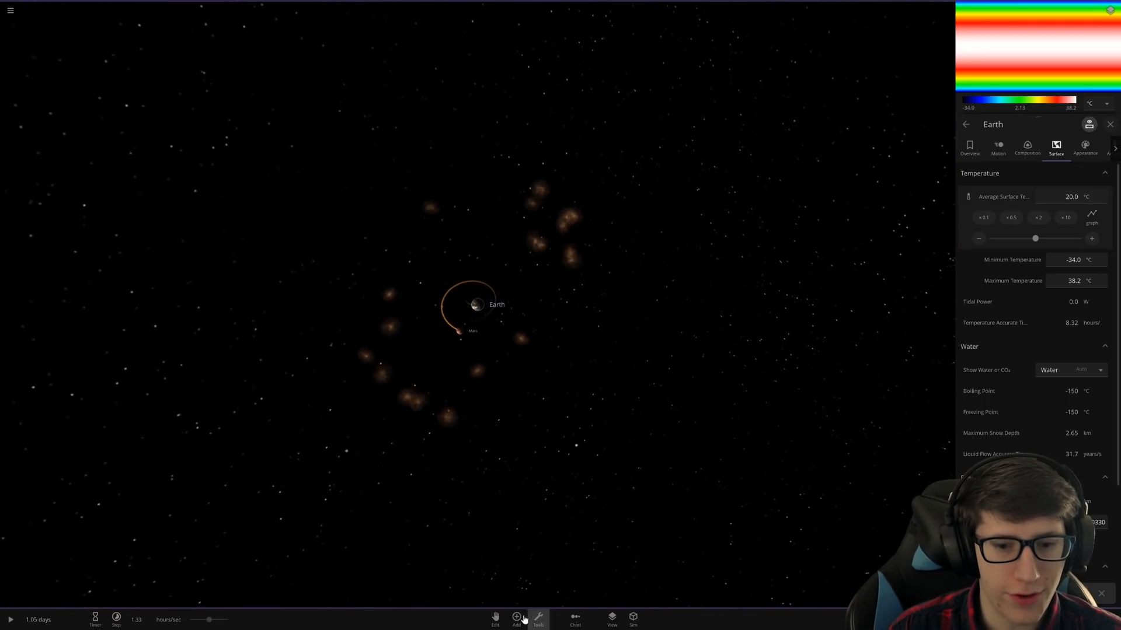
click(495, 618)
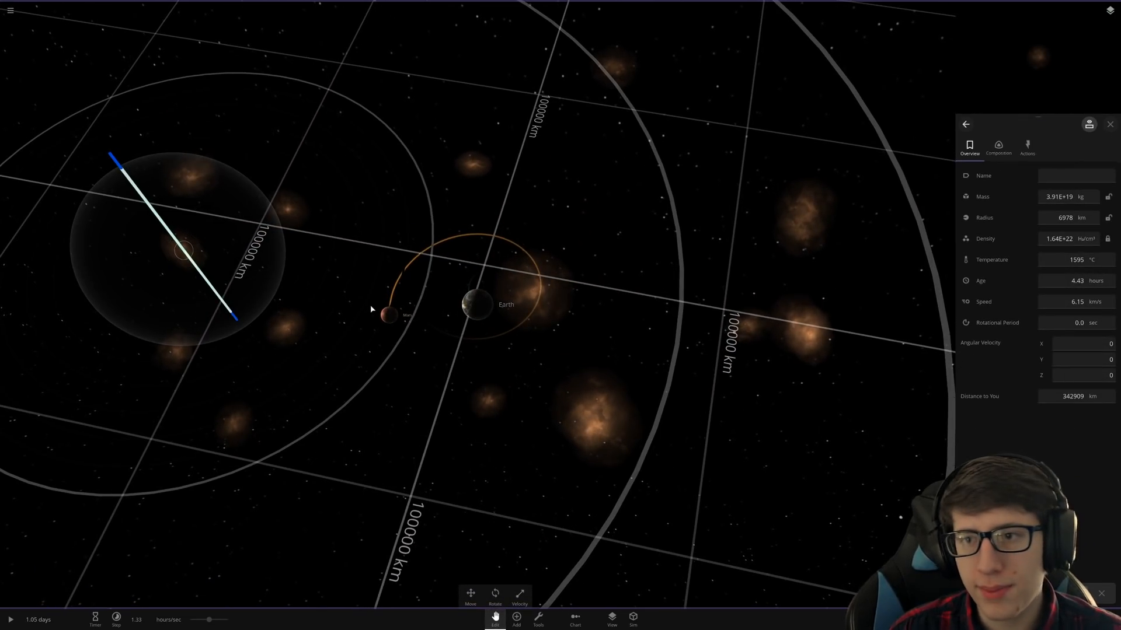
Step: Inspect the vapour cloud's composition: entirely water plasma, 3.91E+19 kg
click(997, 147)
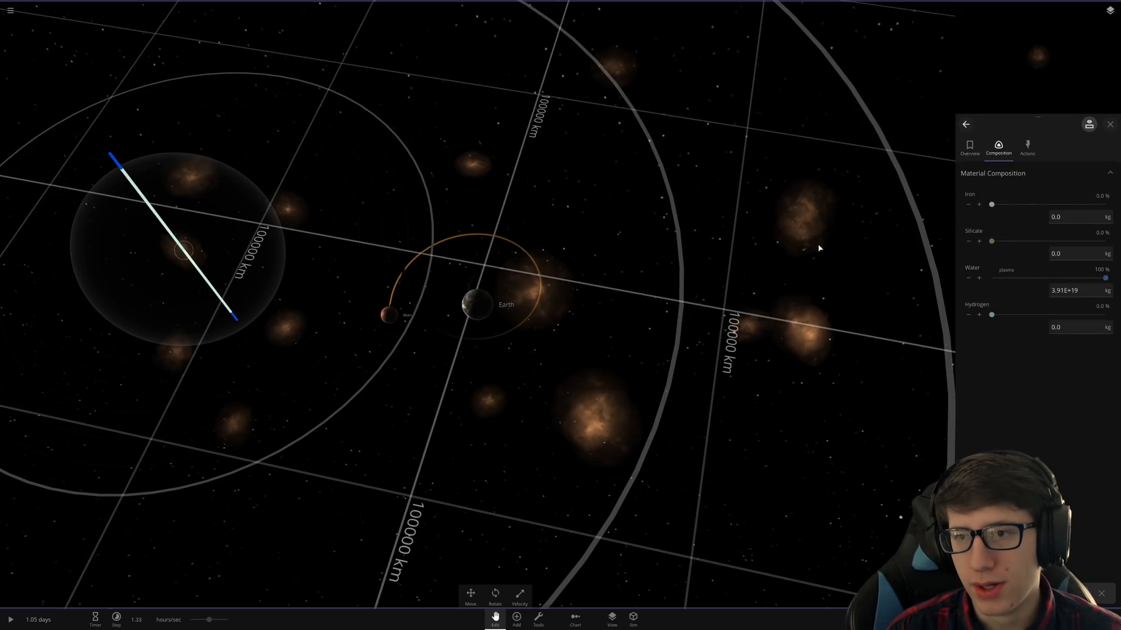
mouse_move(325, 251)
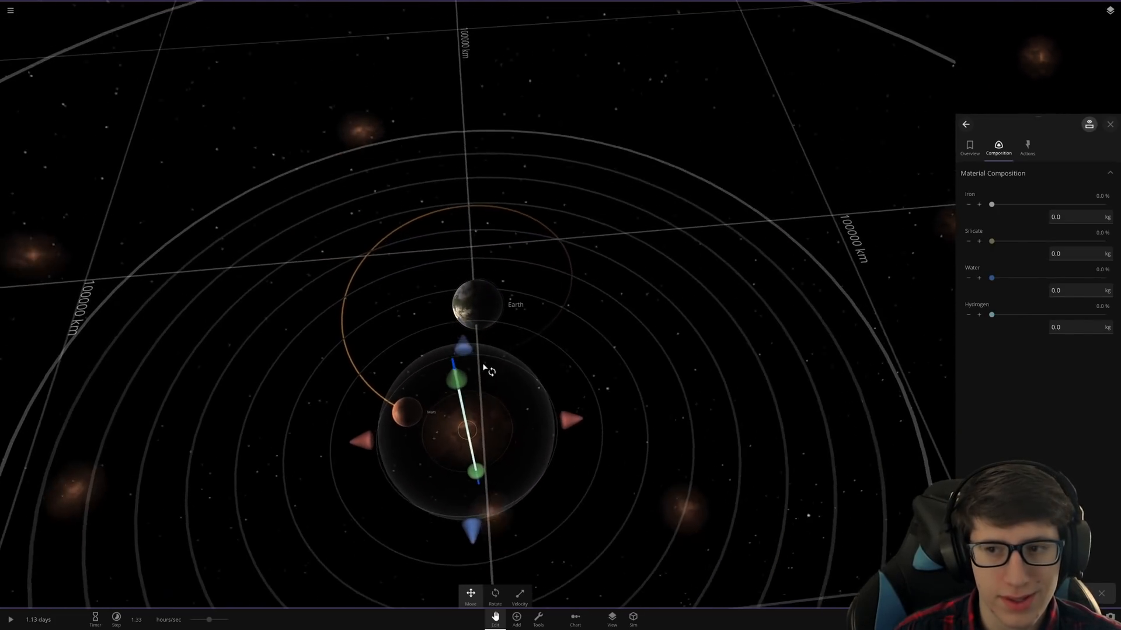
Step: Review the vapour cloud's overview and reposition it onto Mars with the Move gizmo
click(969, 148)
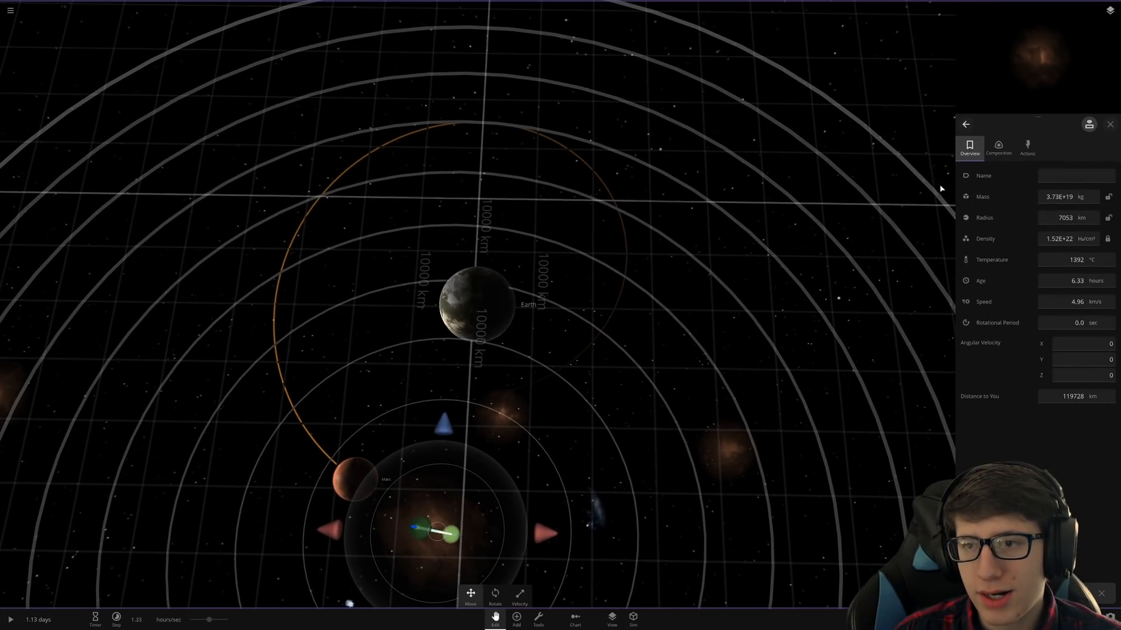
click(998, 147)
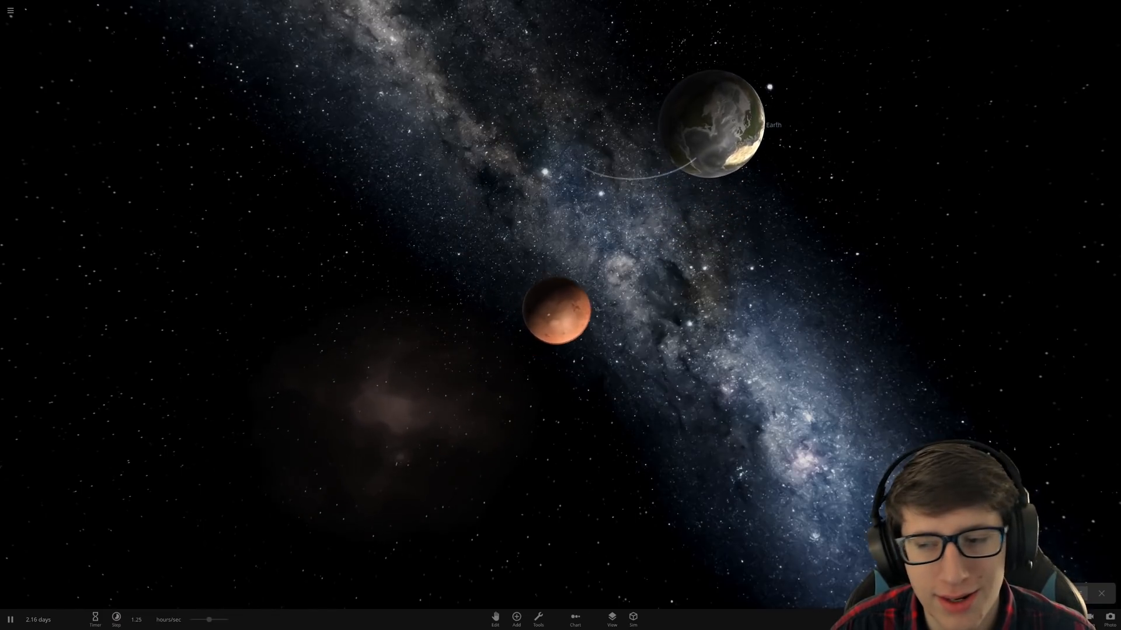
Step: Focus on Mars and zoom out while the vapour cloud merges into it, reaching 4.94 days
double_click(559, 314)
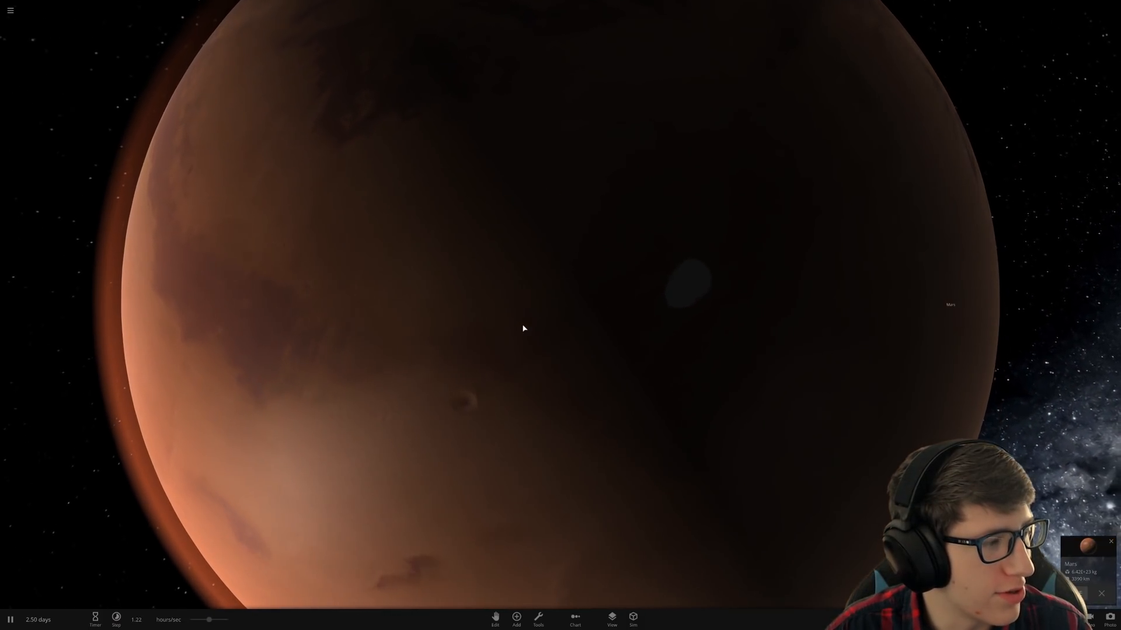
scroll(down, 3)
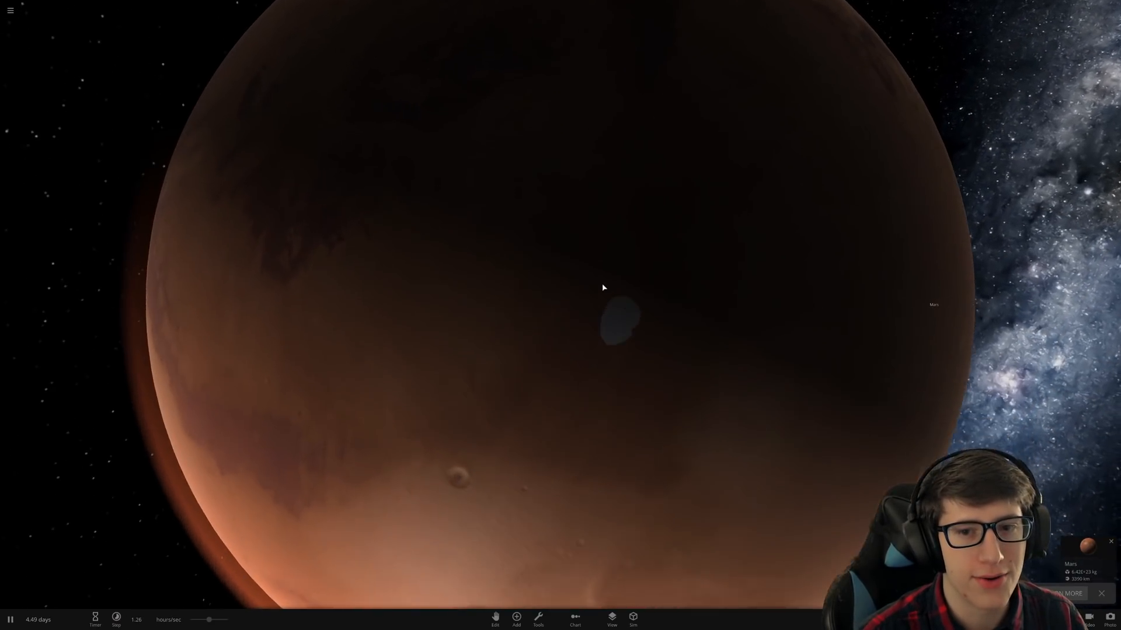
scroll(down, 3)
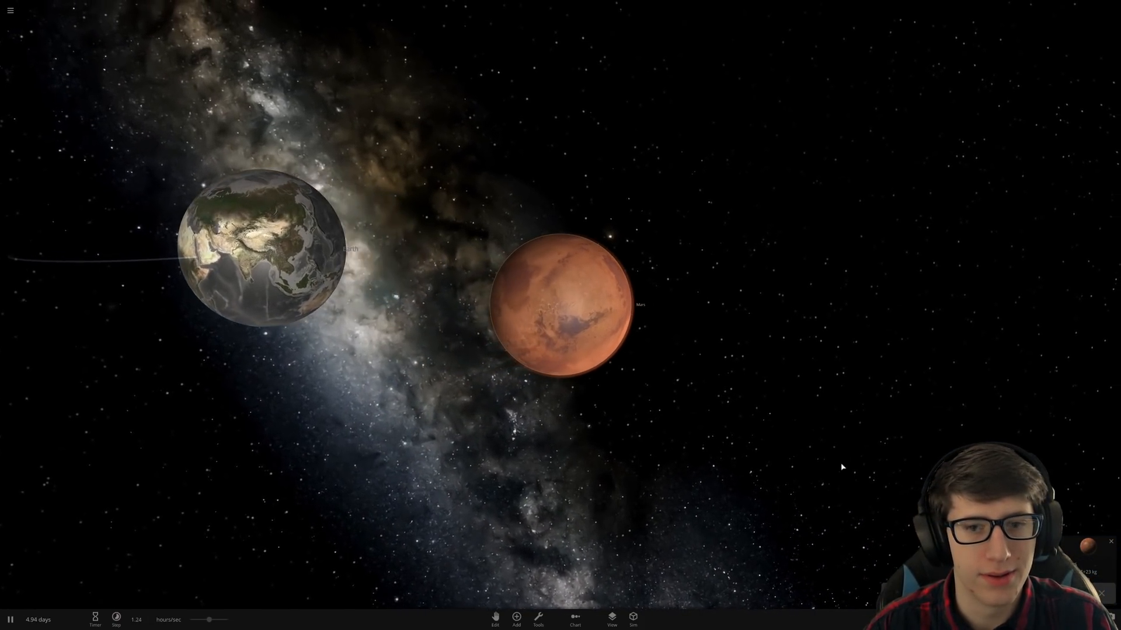
Step: Add water to Mars through Composition, bringing it to 4.52E+21 kg
click(561, 300)
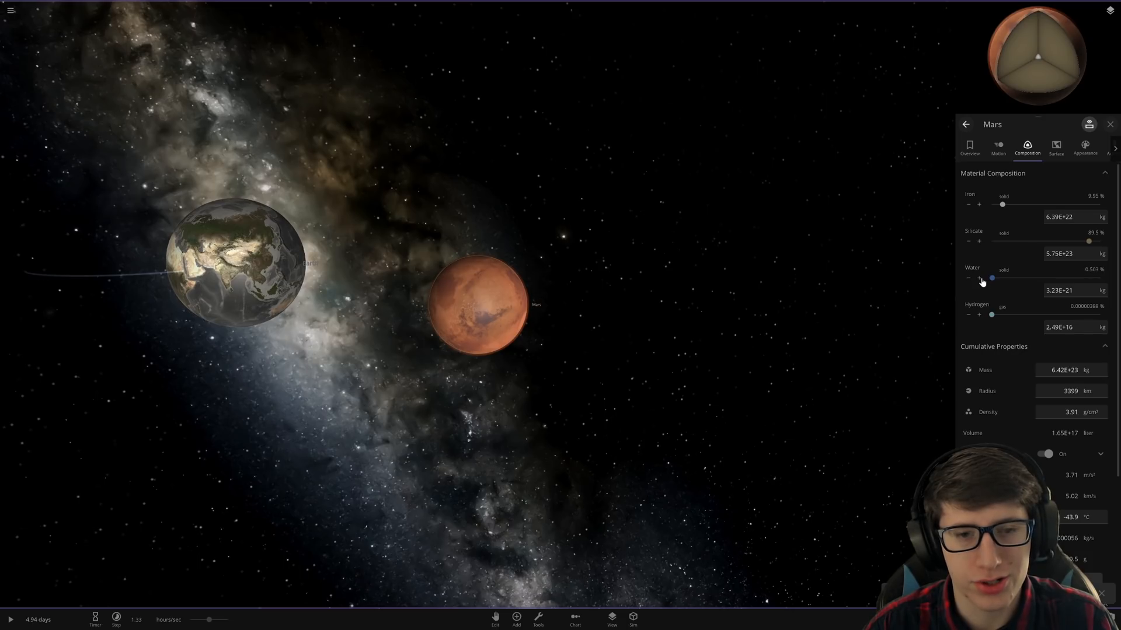
click(980, 279)
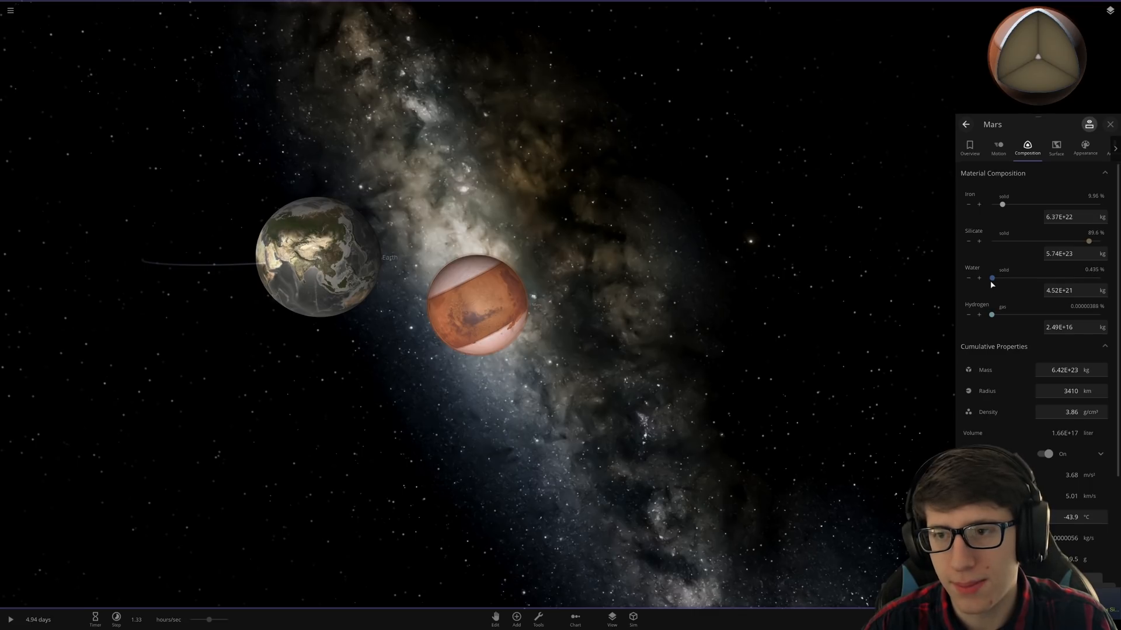
click(1056, 148)
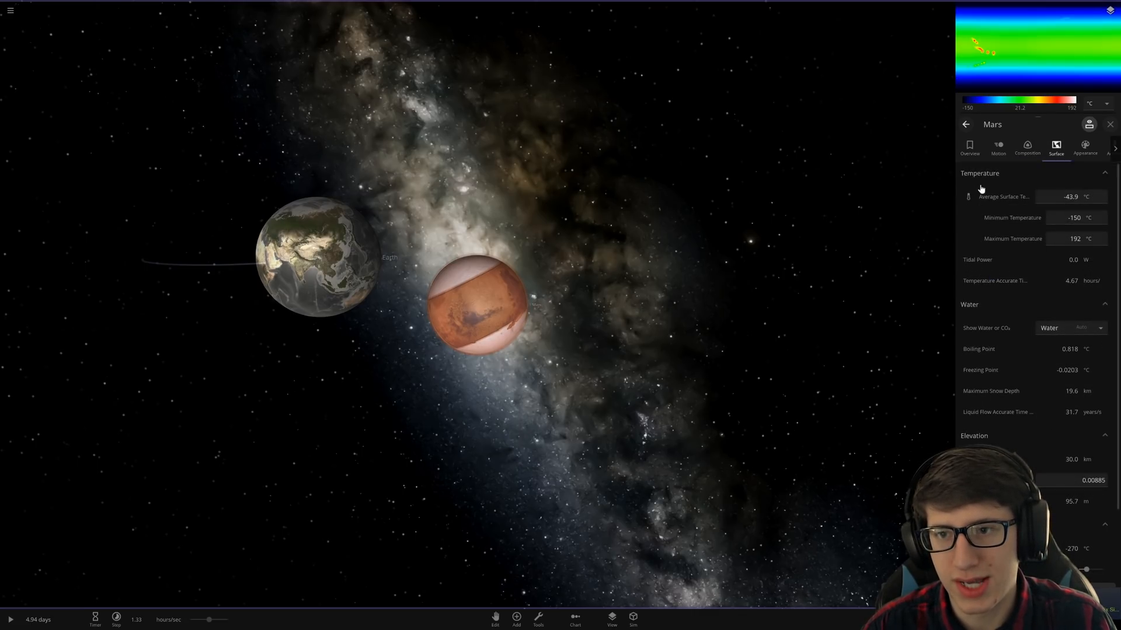
Step: Raise Mars's water to 4.07% (2.61E+22 kg) and set its surface to 20 °C
click(1072, 218)
text(20)
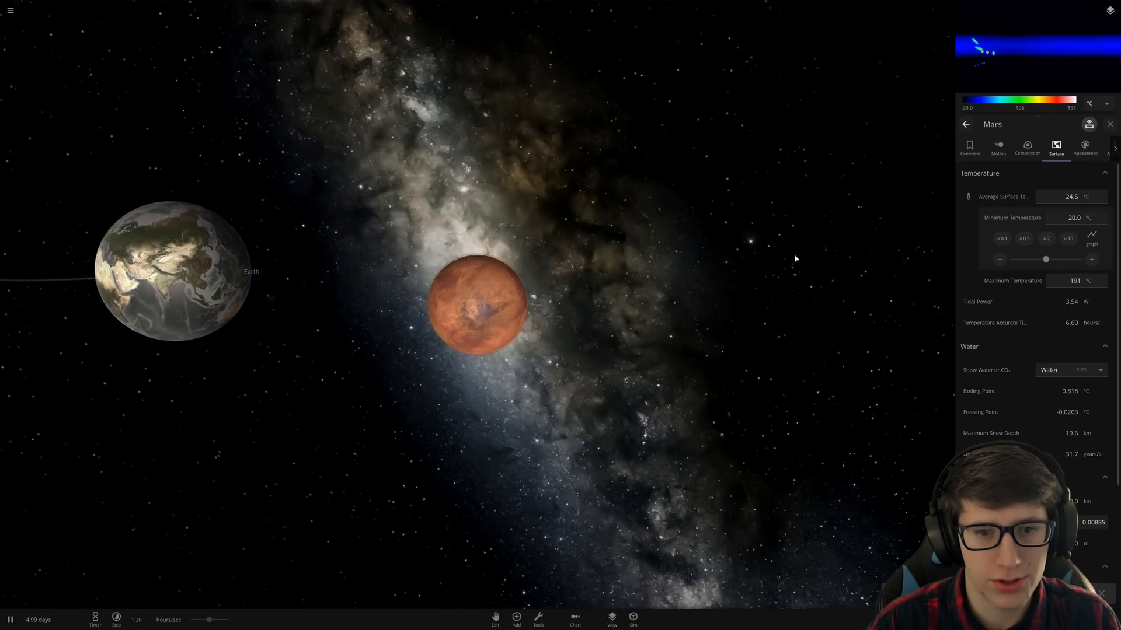
click(1026, 148)
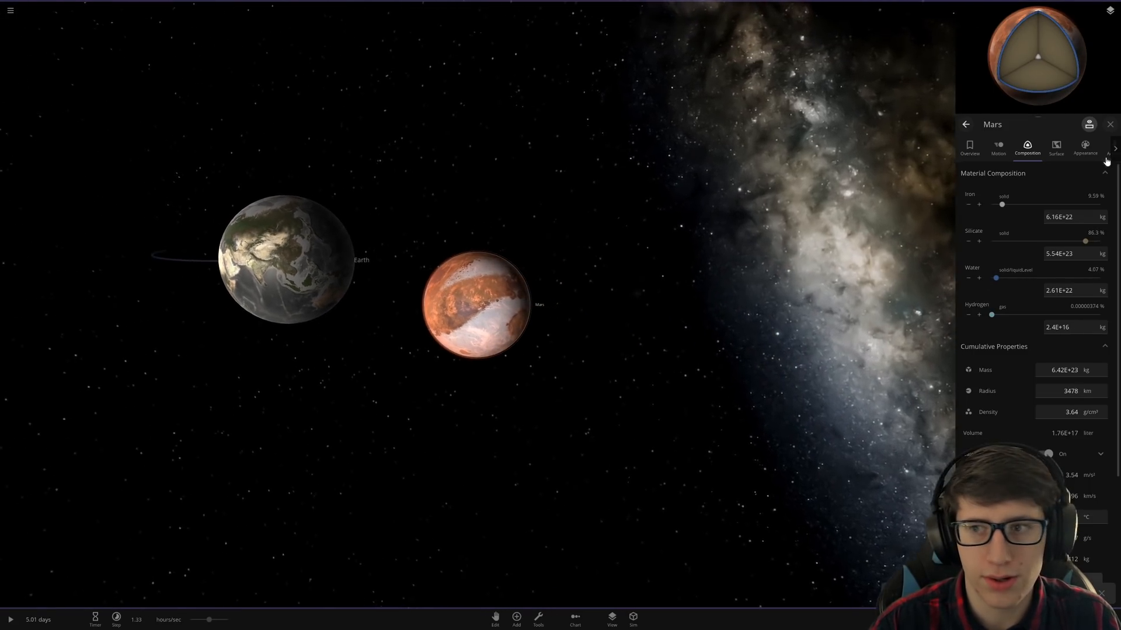
click(1056, 148)
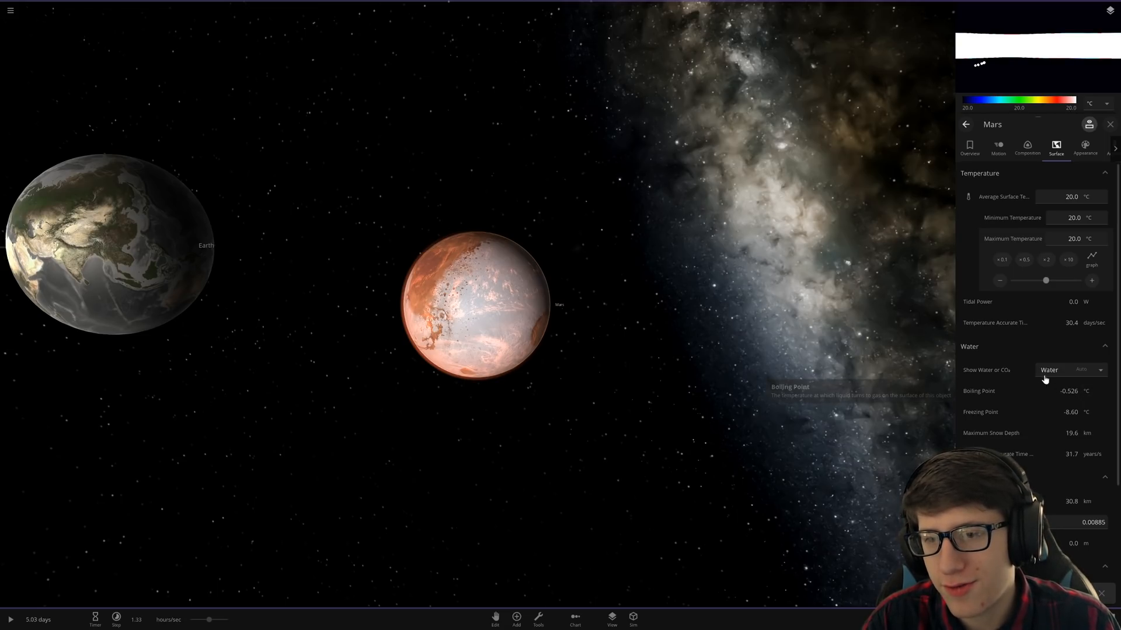
mouse_move(978, 369)
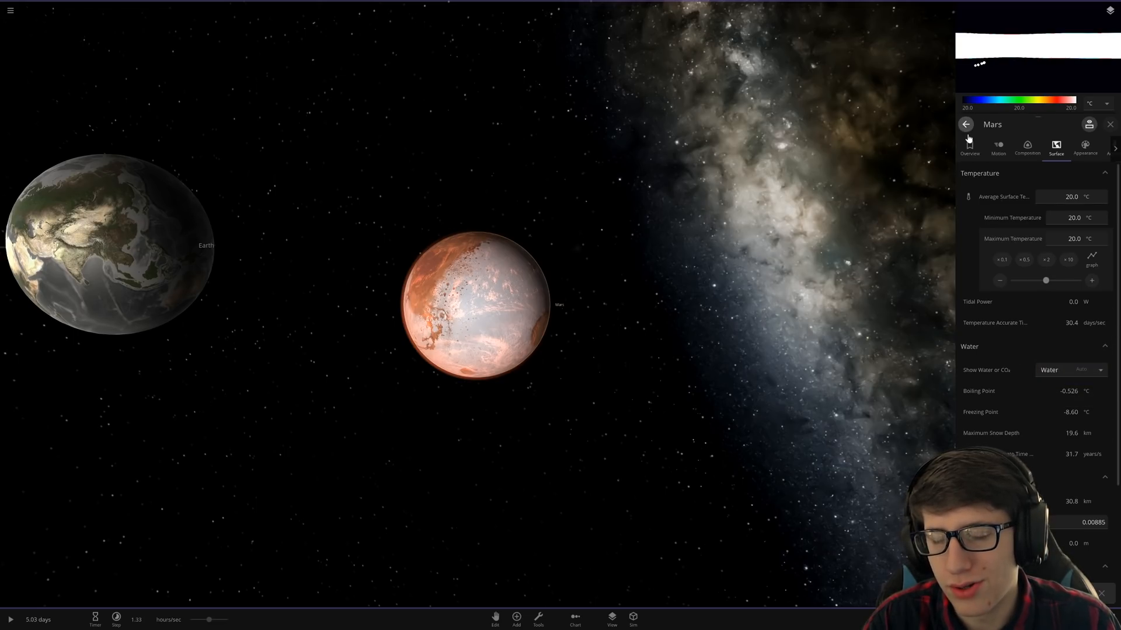
Step: Review Mars's overview and composition (81.2% Earth similarity), then open its atmosphere presets
click(969, 147)
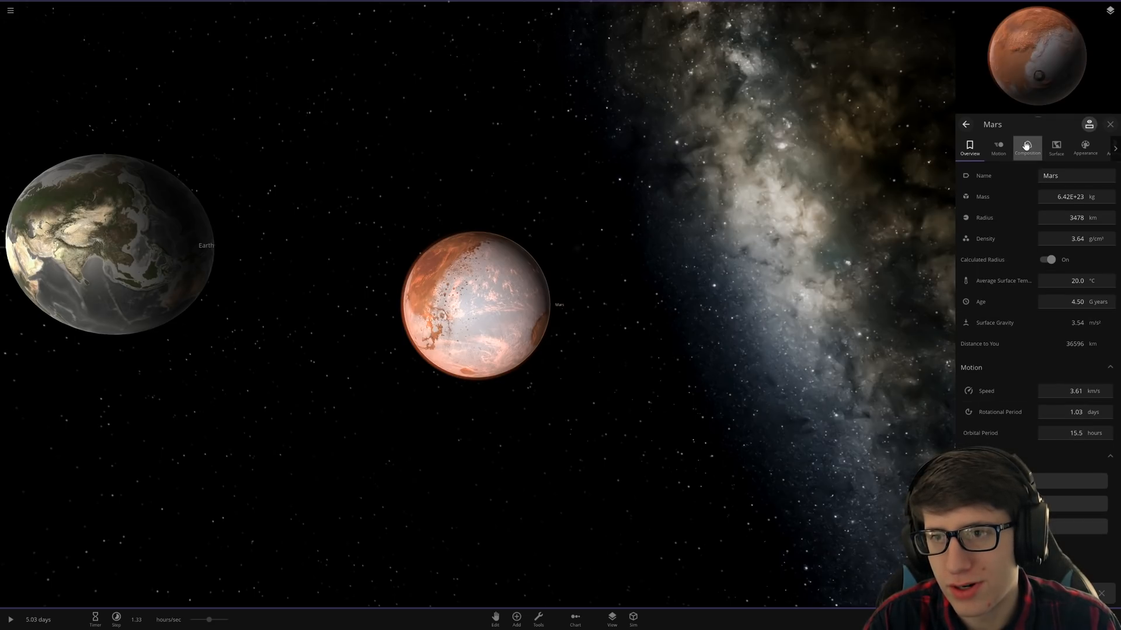
click(1027, 147)
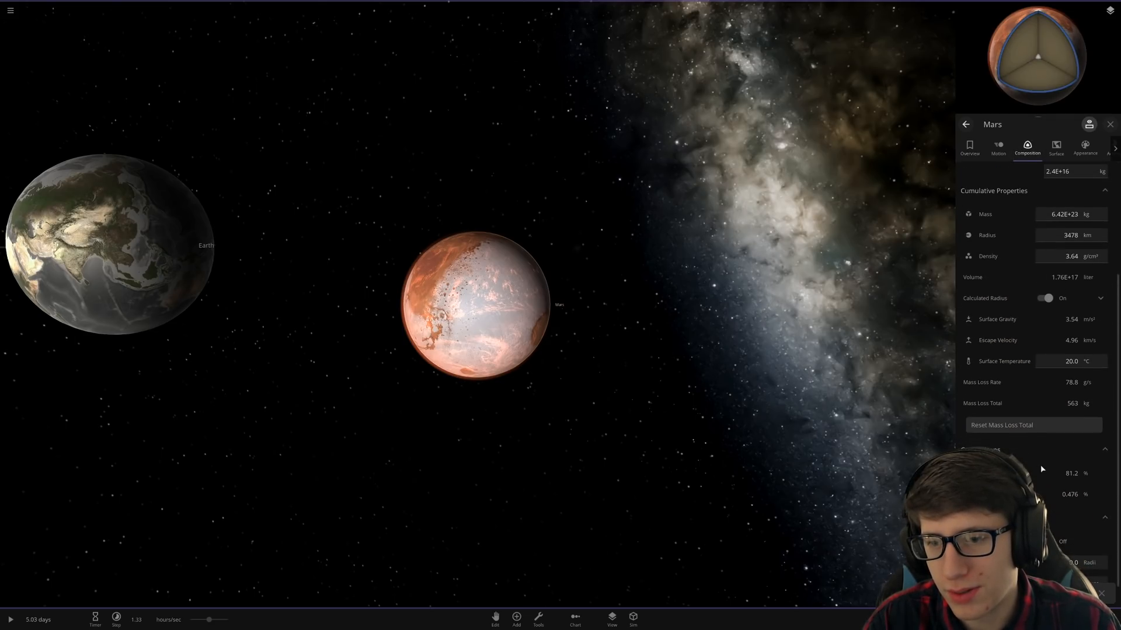
scroll(down, 3)
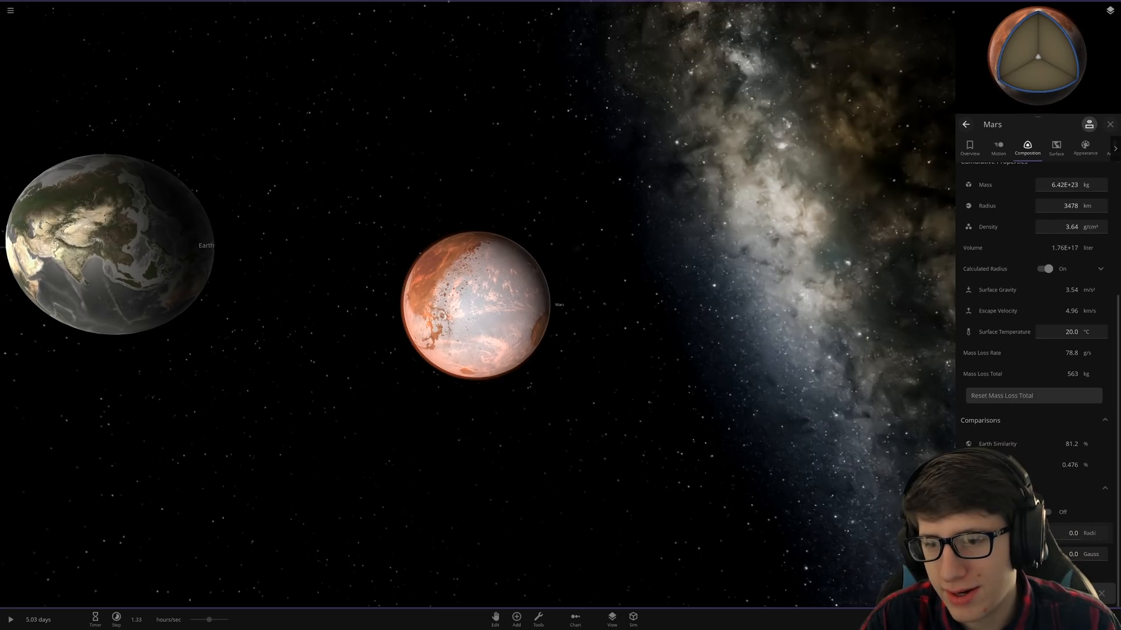
scroll(up, 3)
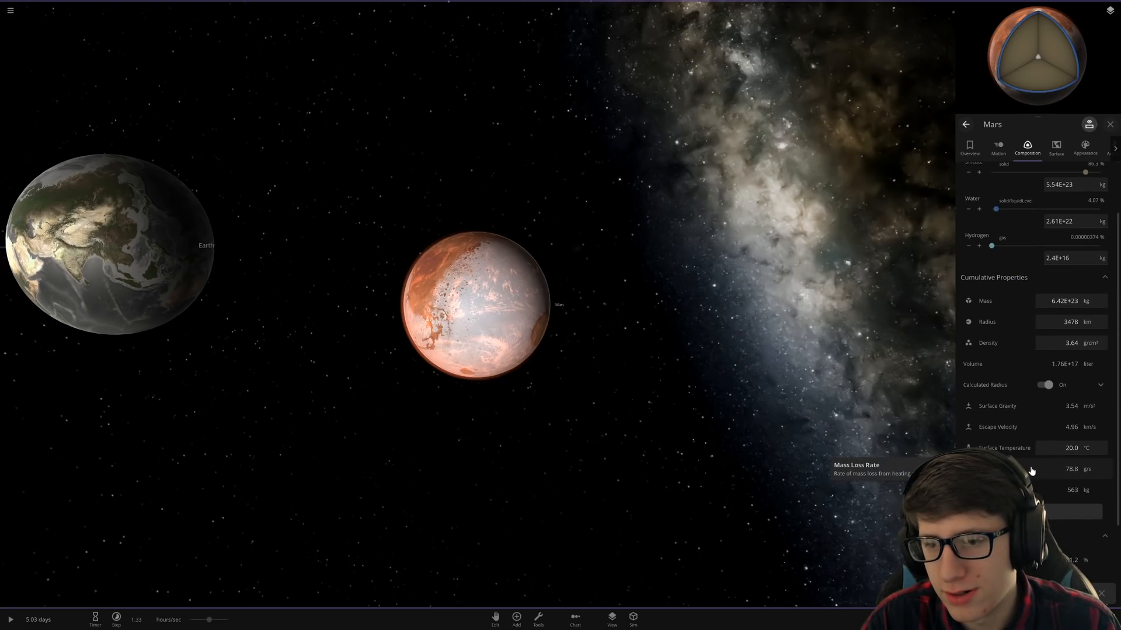
scroll(up, 3)
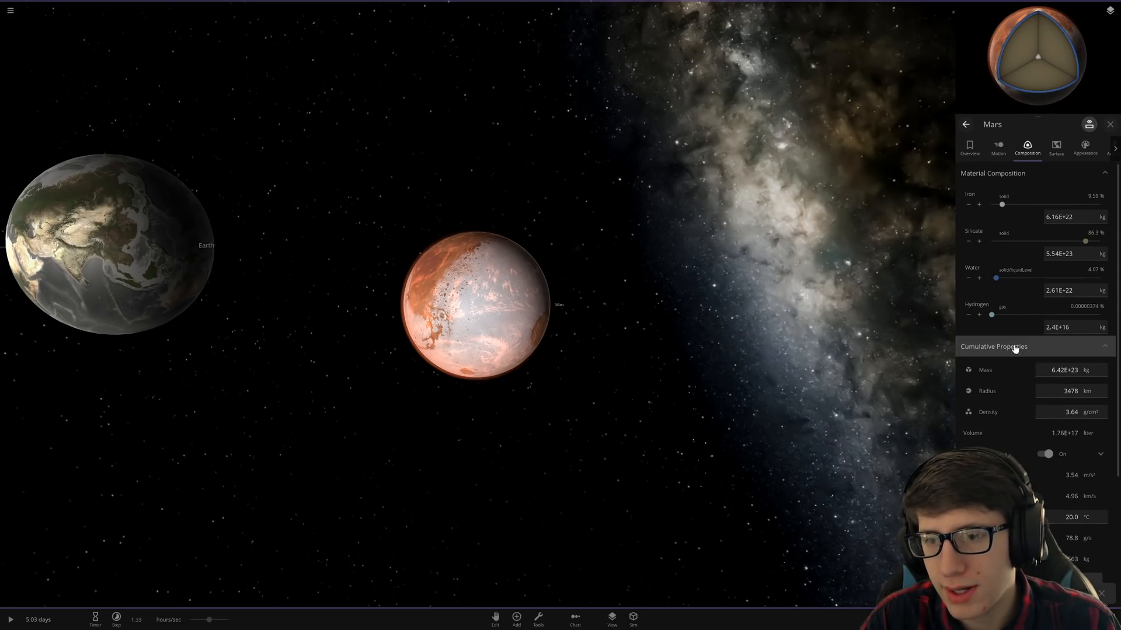
scroll(down, 3)
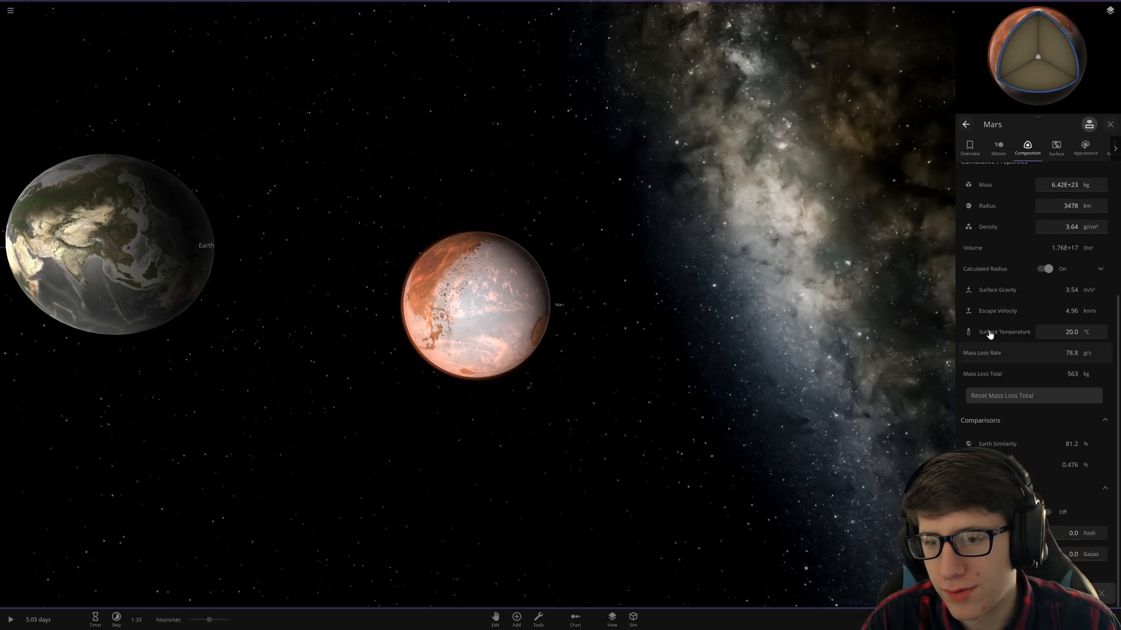
click(1056, 147)
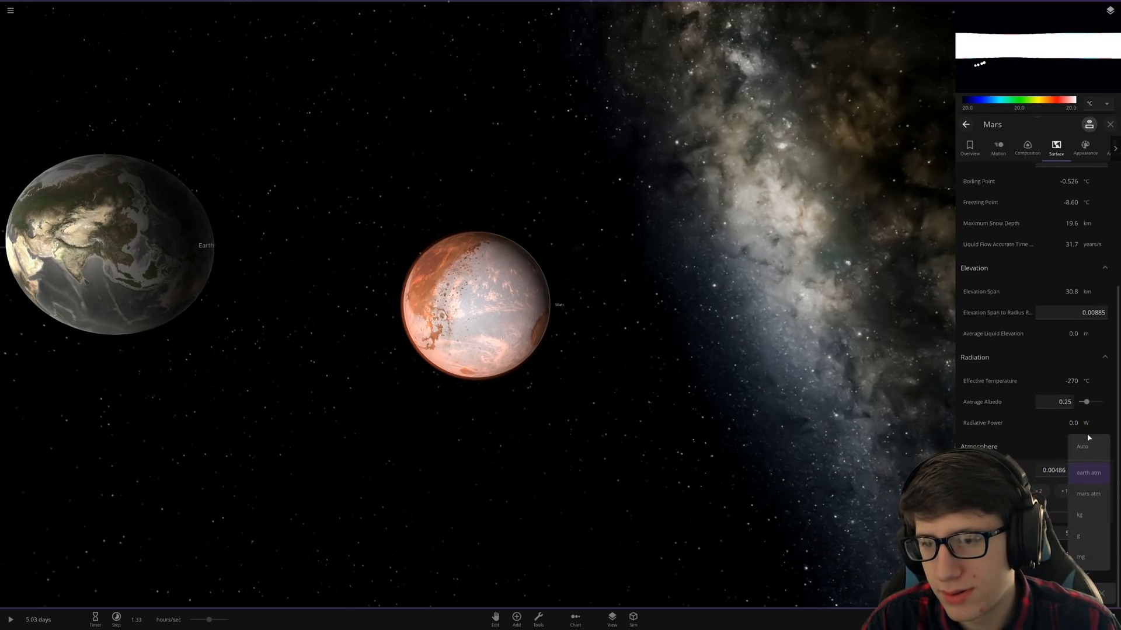
Step: Apply the 'earth atm' atmosphere to Mars, giving a 105 °C boiling point
click(1088, 472)
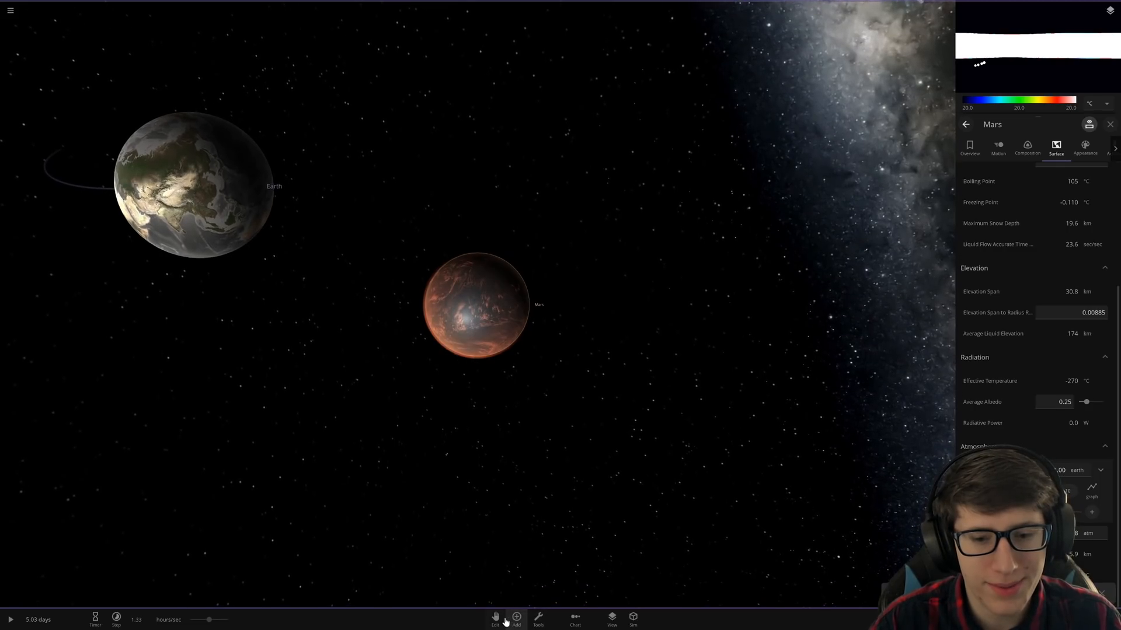
click(494, 619)
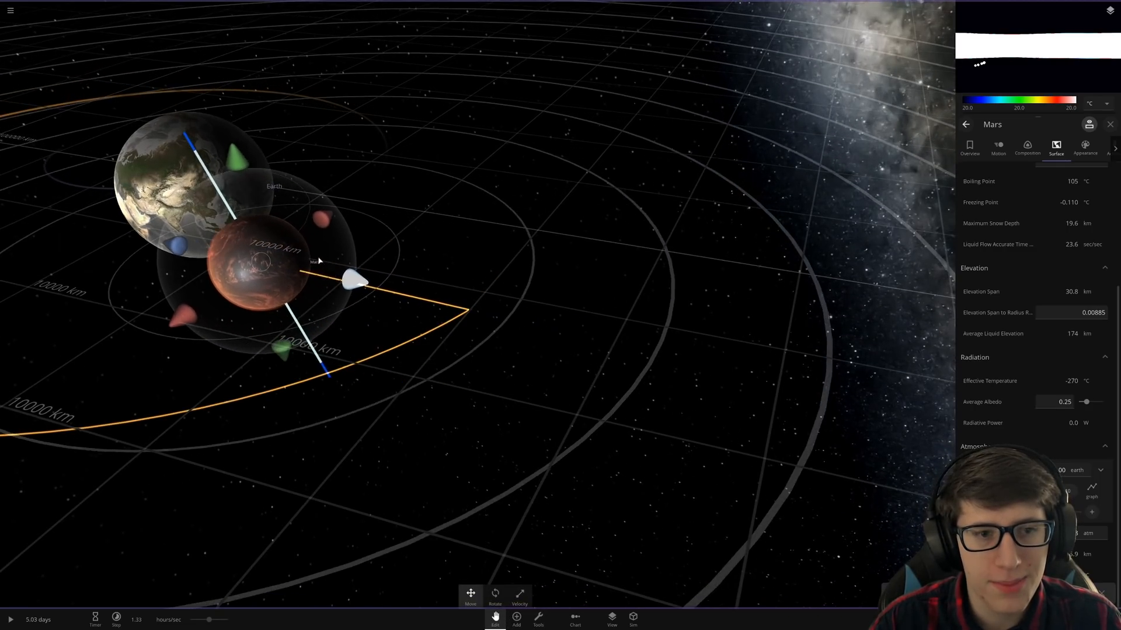